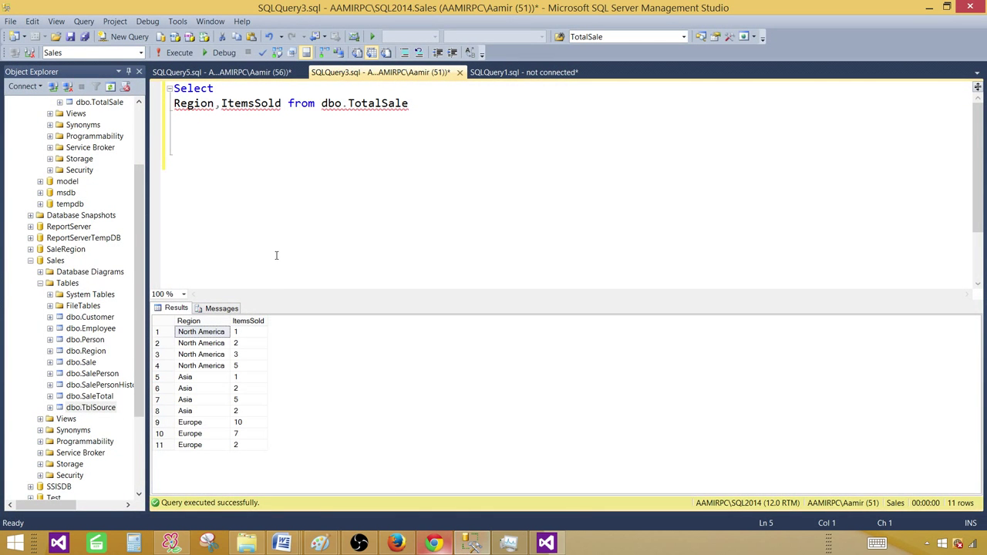
pyautogui.moveTo(435, 543)
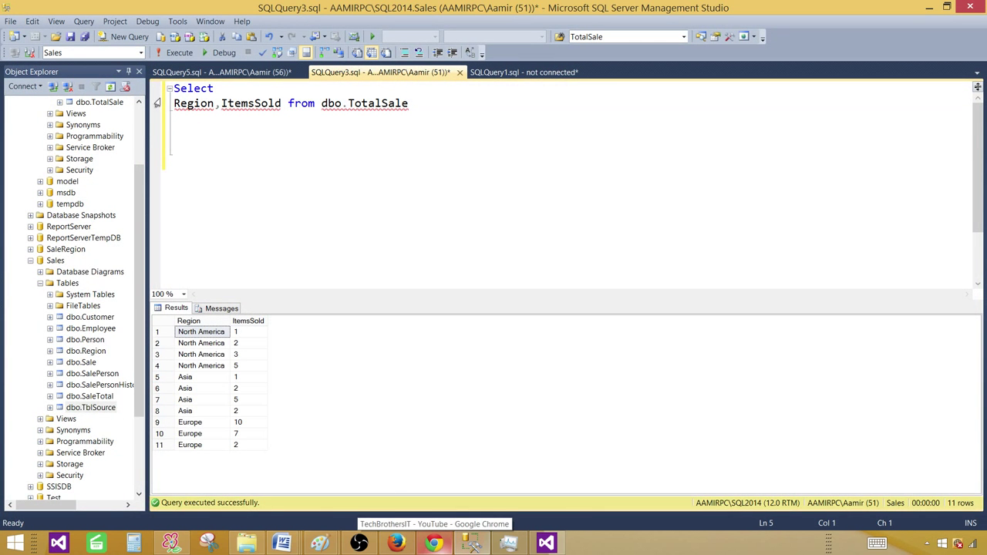
# Step: Highlight the TotalSale query text and its Region and ItemsSold result columns in SSMS
pyautogui.doubleClick(194, 102)
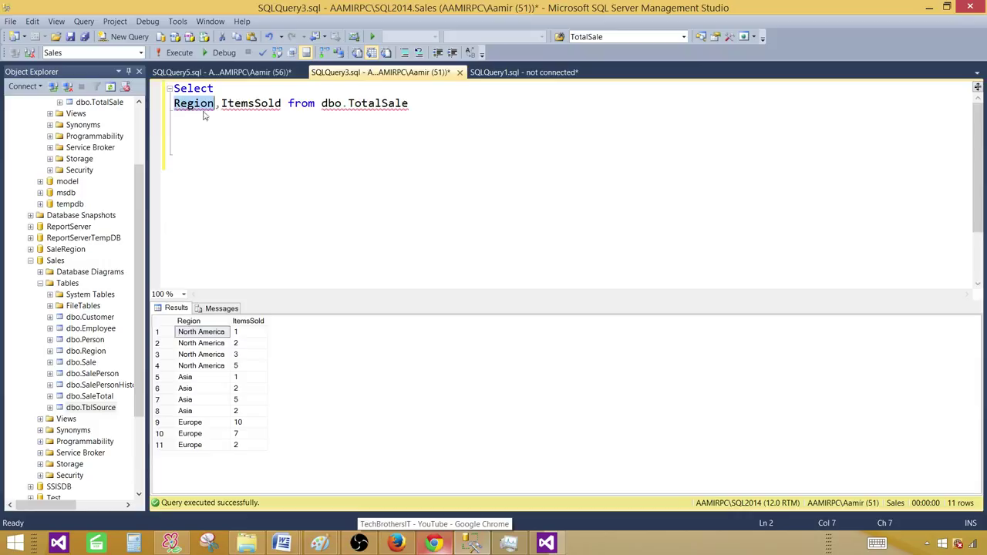
pyautogui.doubleClick(250, 104)
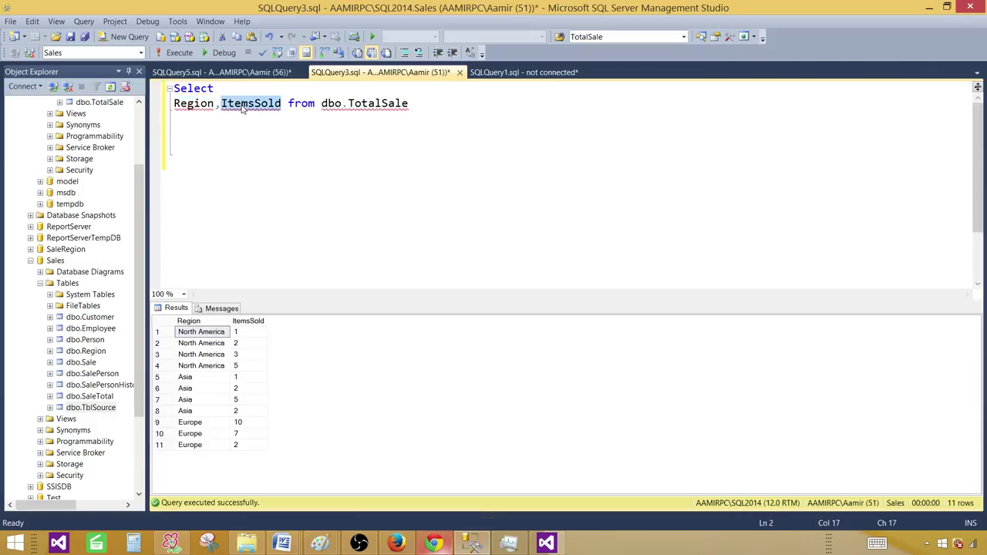
pyautogui.click(373, 102)
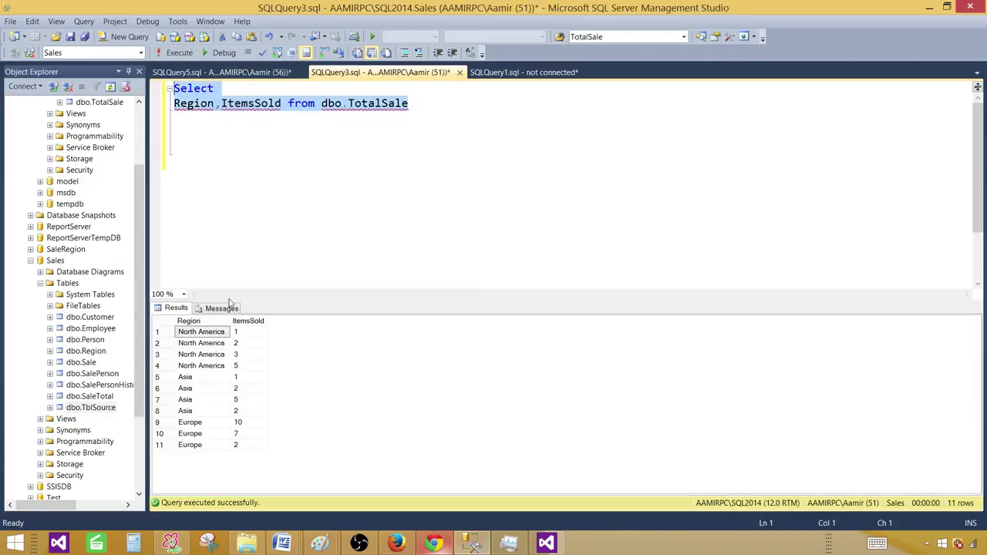
pyautogui.moveTo(201, 330); pyautogui.dragTo(200, 365)
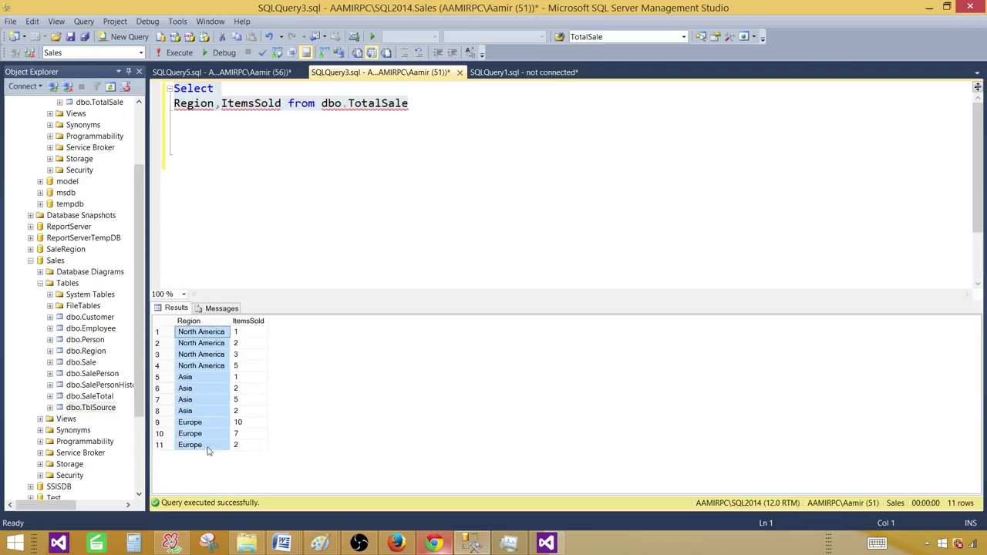
pyautogui.click(246, 320)
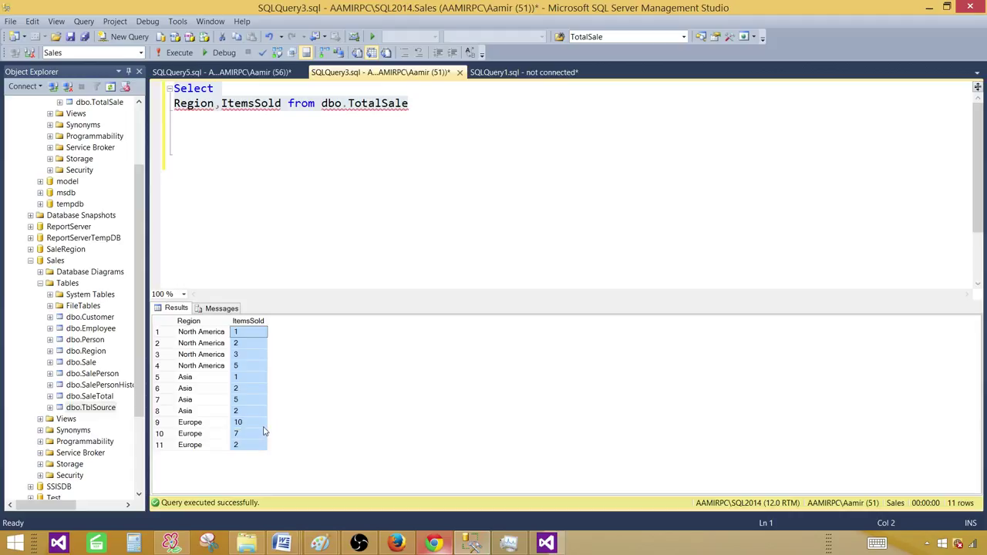
pyautogui.moveTo(305, 362)
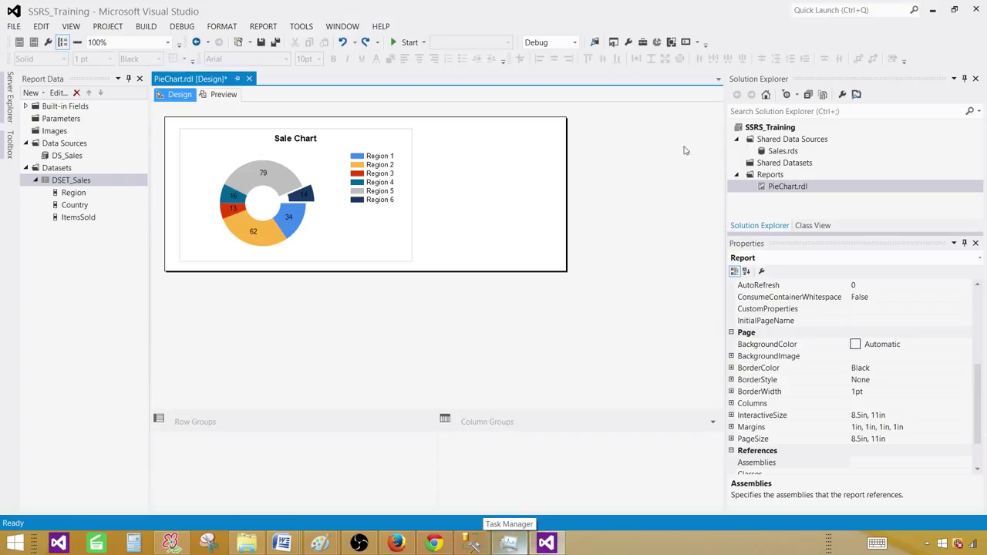
# Step: Add a new Report item named PieChartPercent.rdl under the project's Reports folder
pyautogui.click(770, 174)
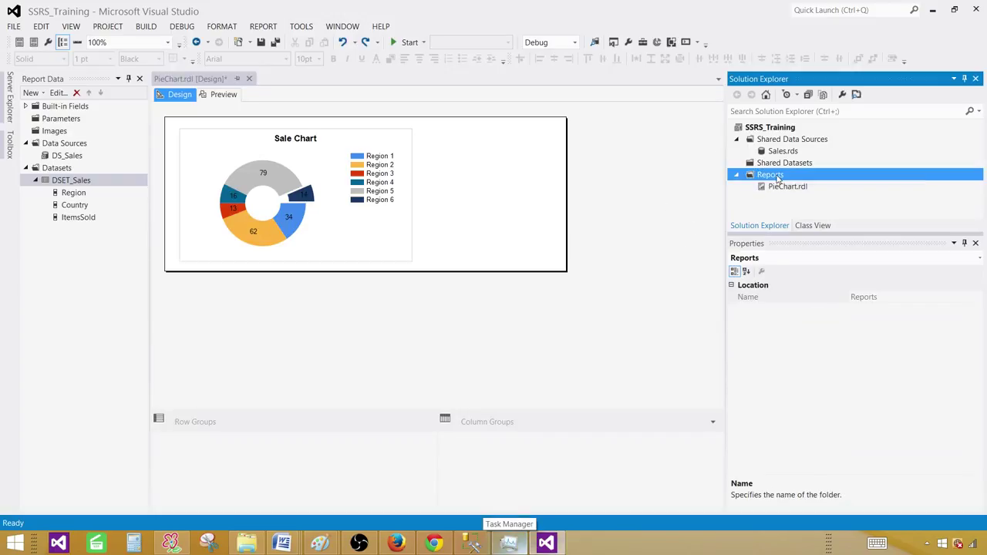
pyautogui.rightClick(769, 174)
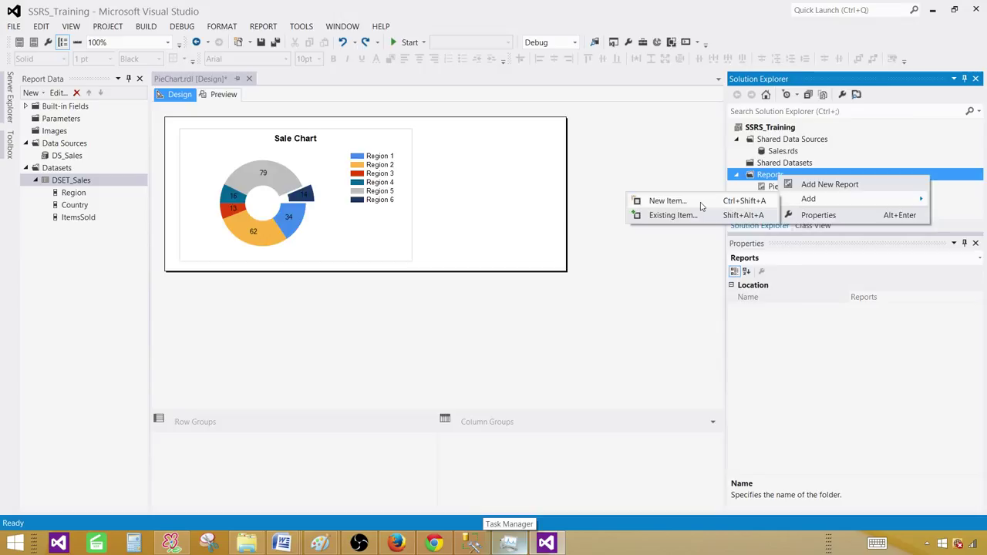
pyautogui.click(667, 201)
pyautogui.write('PieChartPercent.rdl')
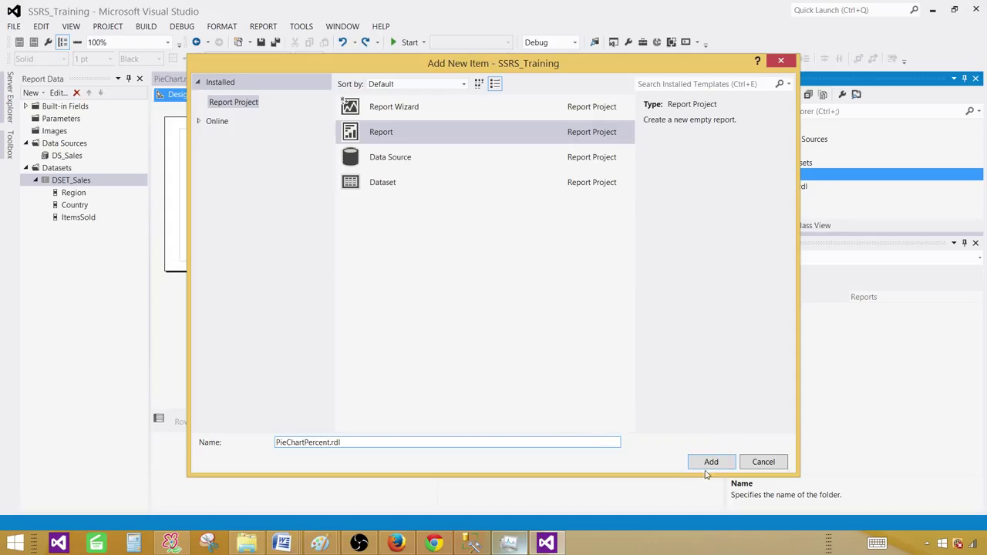
pyautogui.click(710, 461)
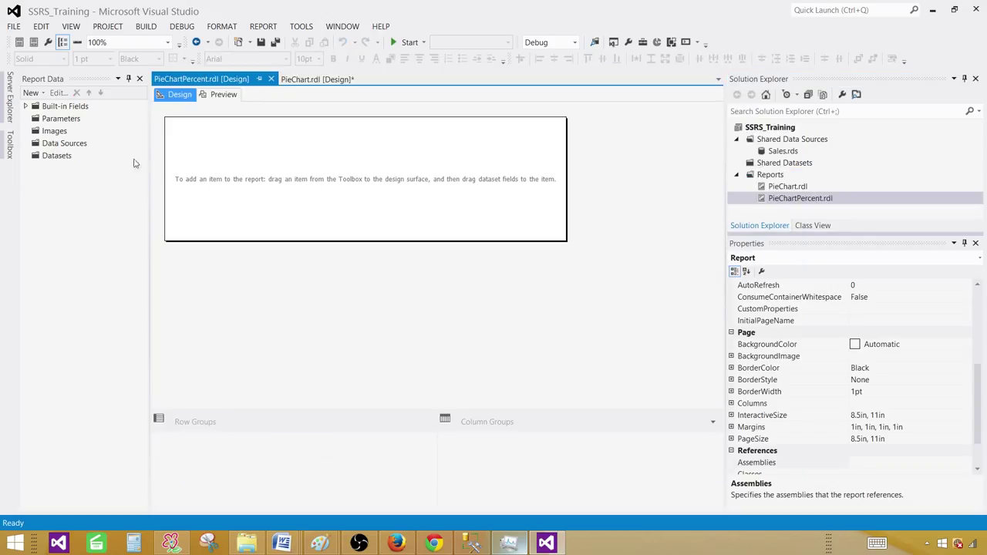
# Step: Create data source DS_Sales using the shared Sales data source reference
pyautogui.click(65, 144)
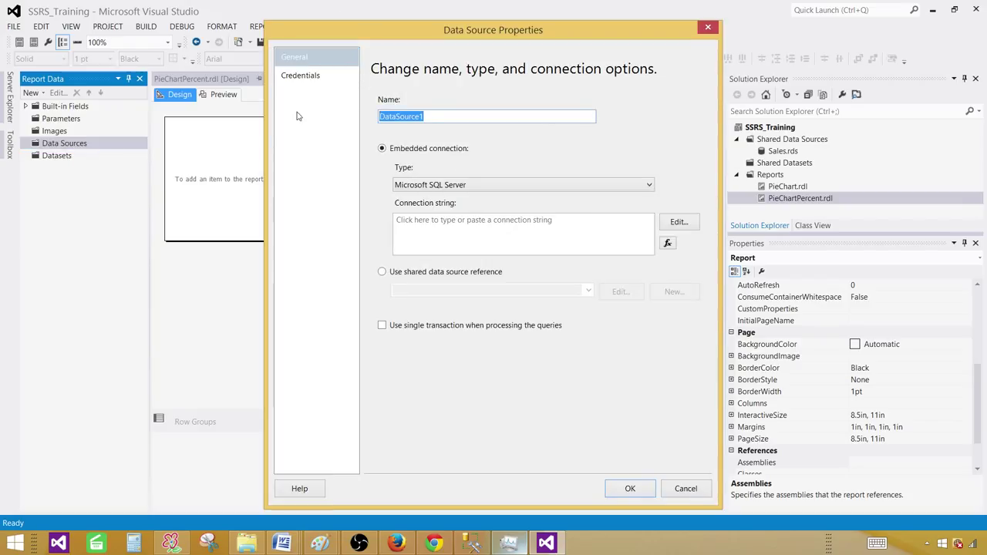
pyautogui.write('DS_Sales')
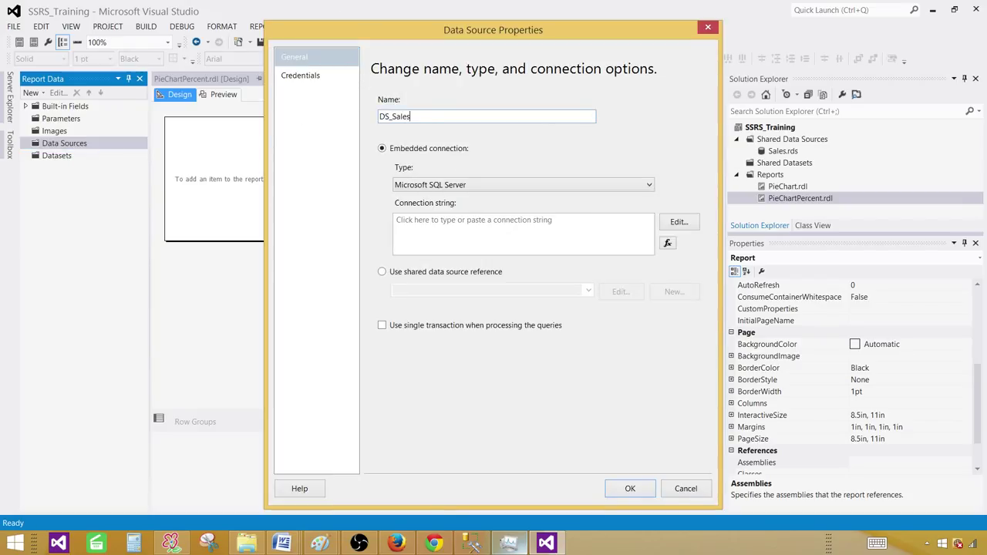
pyautogui.click(382, 272)
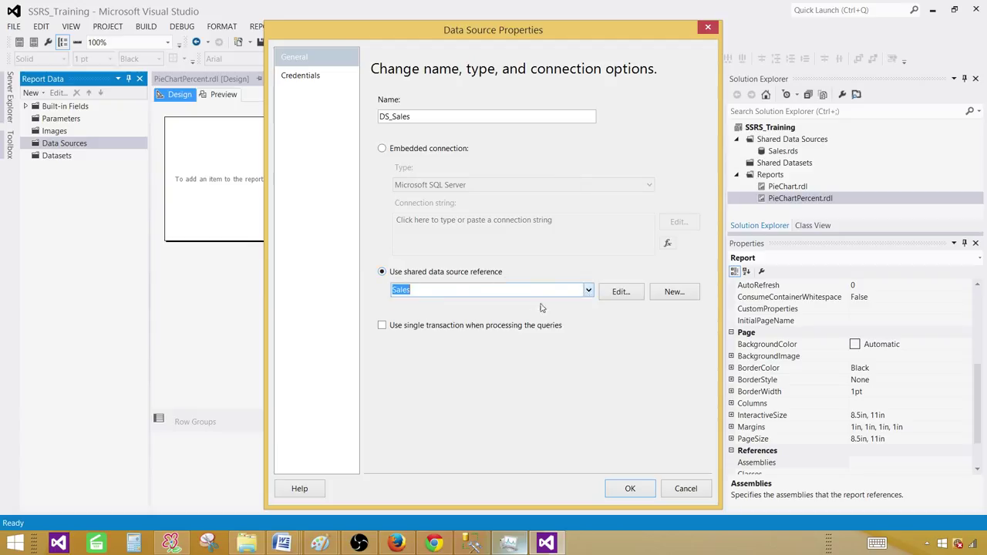
pyautogui.click(629, 488)
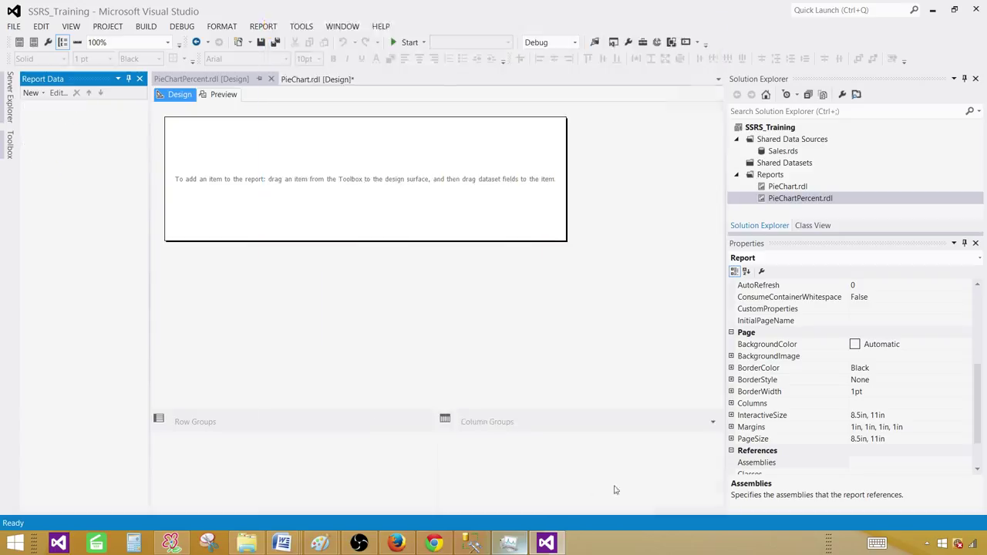
# Step: Create embedded dataset DSET_Sales on DS_Sales with query 'Select Region,ItemsSold from dbo.TotalSale'
pyautogui.rightClick(56, 166)
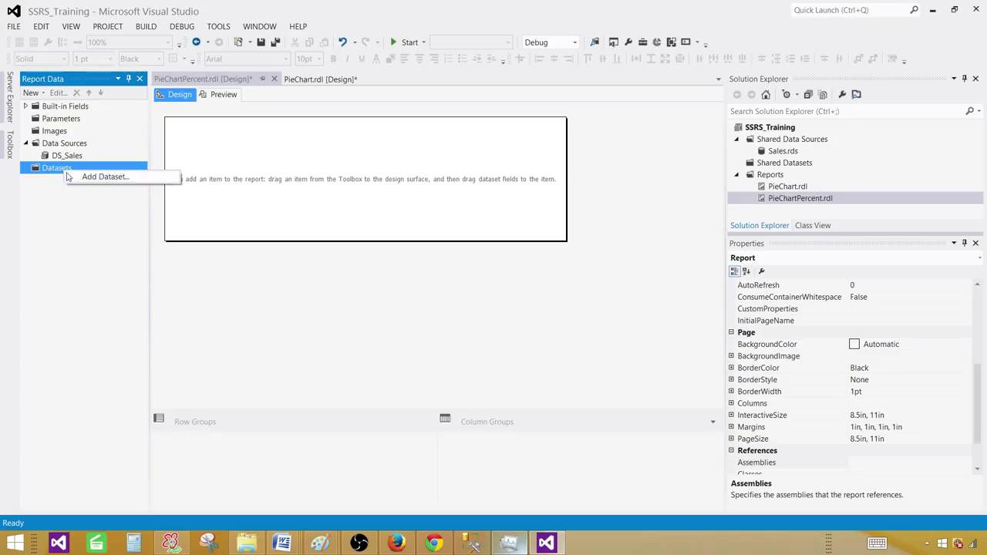
pyautogui.click(105, 176)
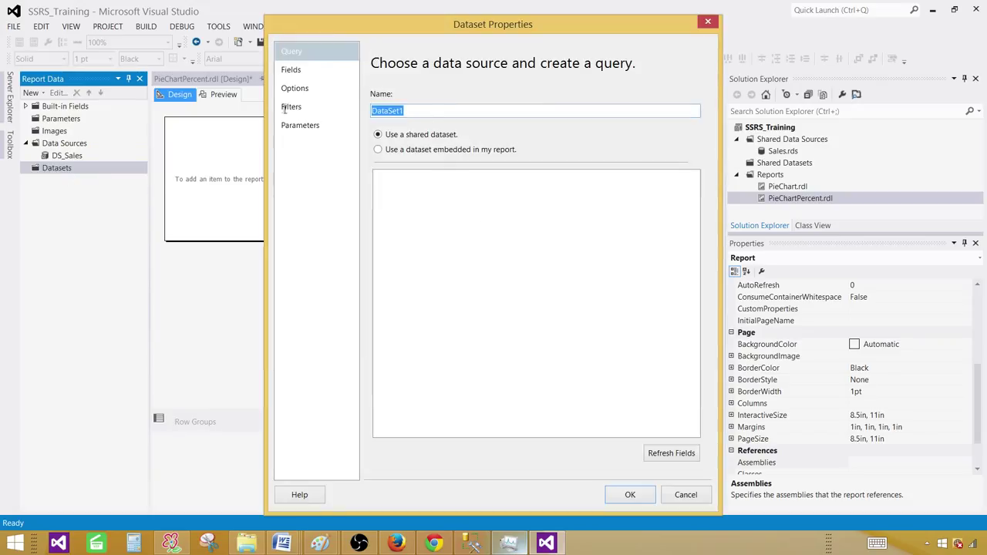
pyautogui.write('DSET_Sa')
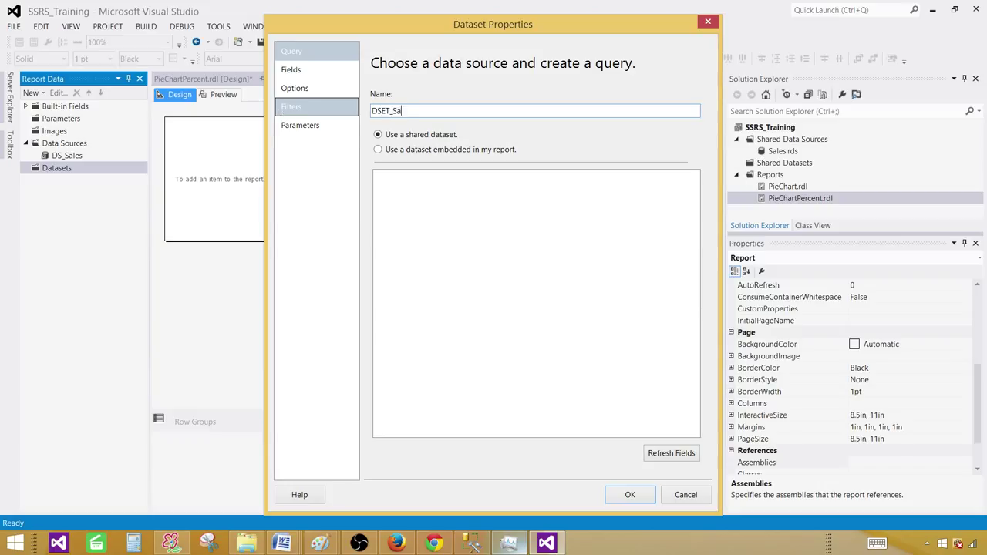
pyautogui.click(378, 148)
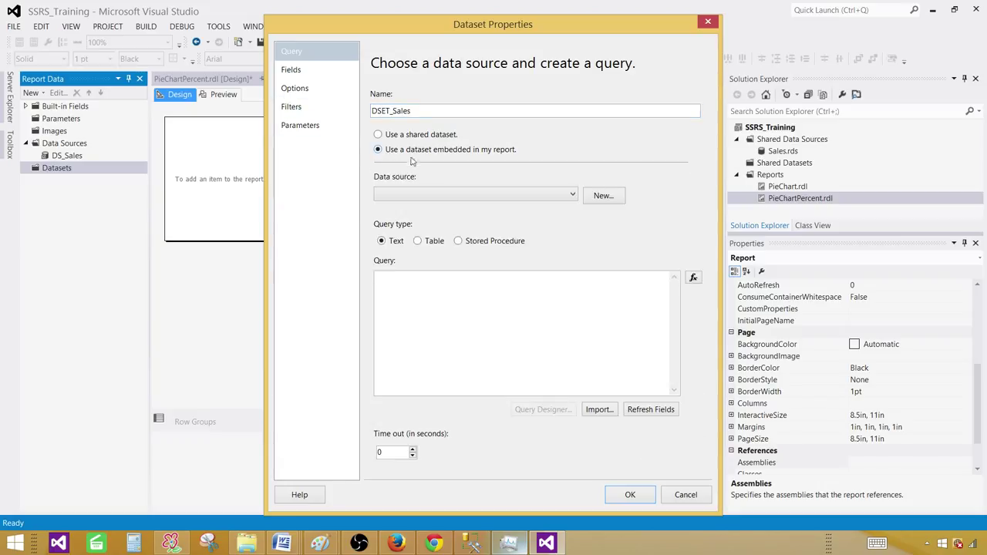
pyautogui.click(475, 195)
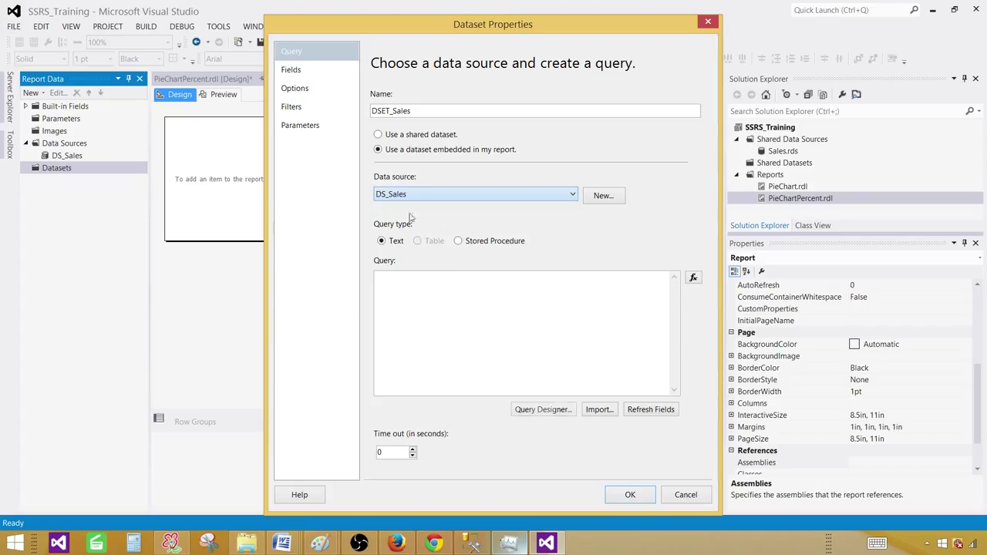
pyautogui.write('Select Region,ItemsSold from dbo.TotalSale')
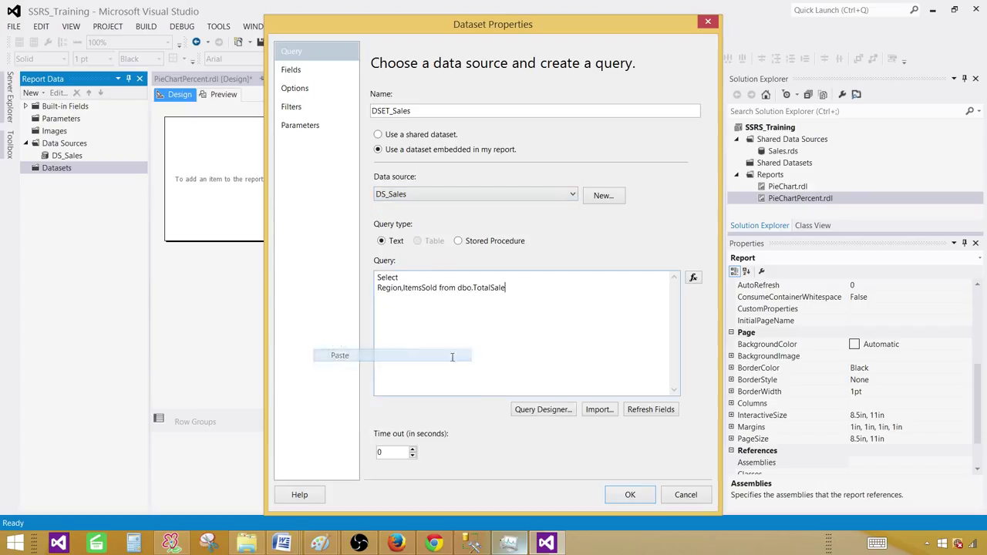
pyautogui.click(630, 494)
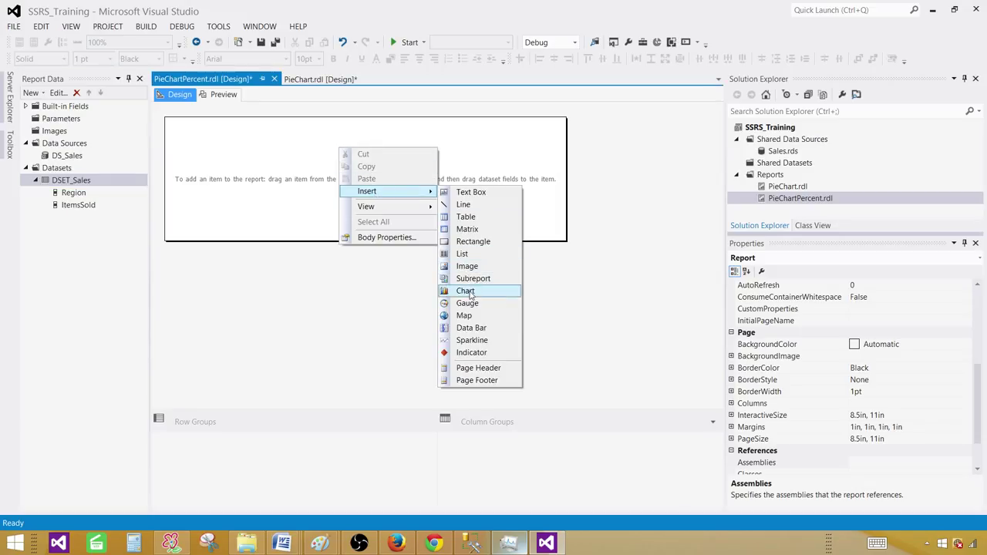
# Step: Insert a plain Pie chart from the Shape category onto the report body
pyautogui.click(466, 290)
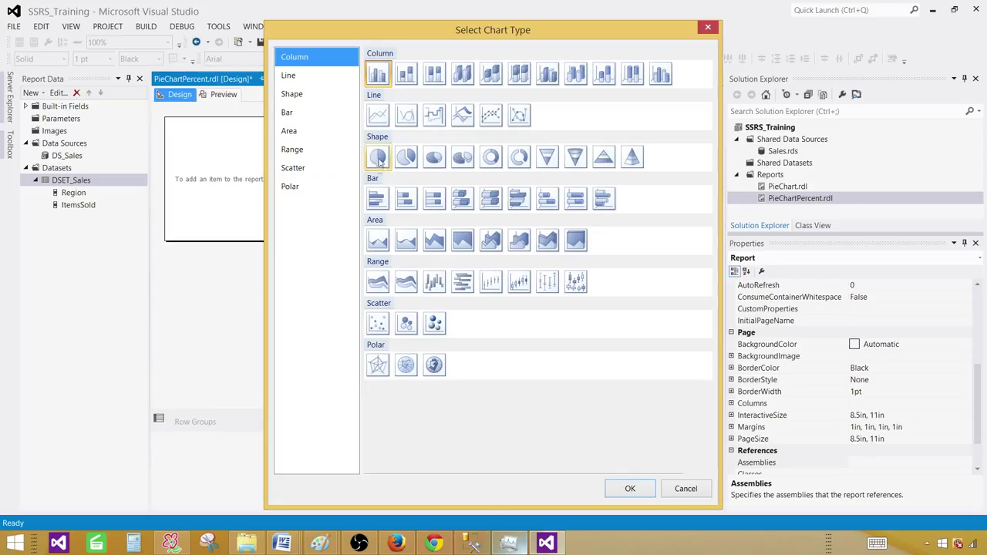
pyautogui.moveTo(378, 158)
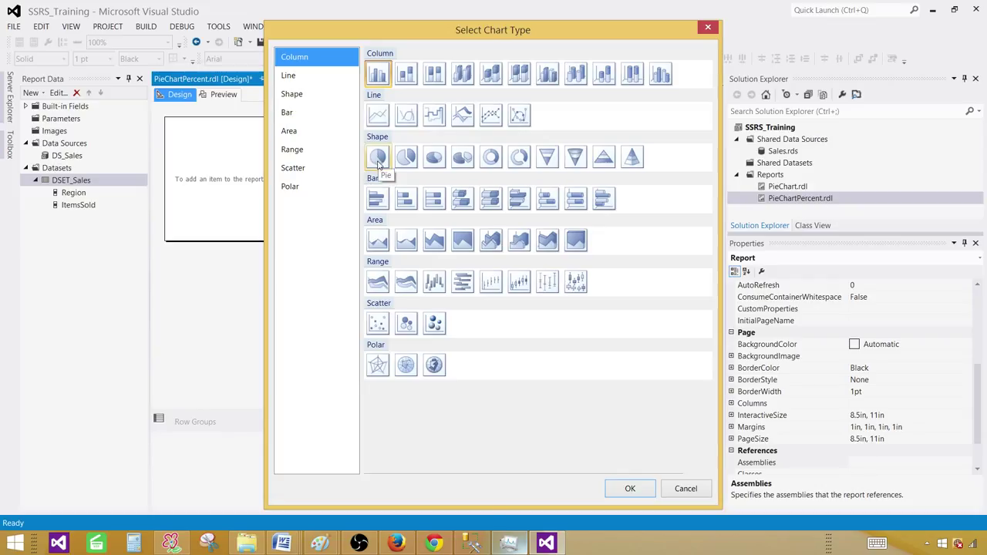
pyautogui.click(291, 94)
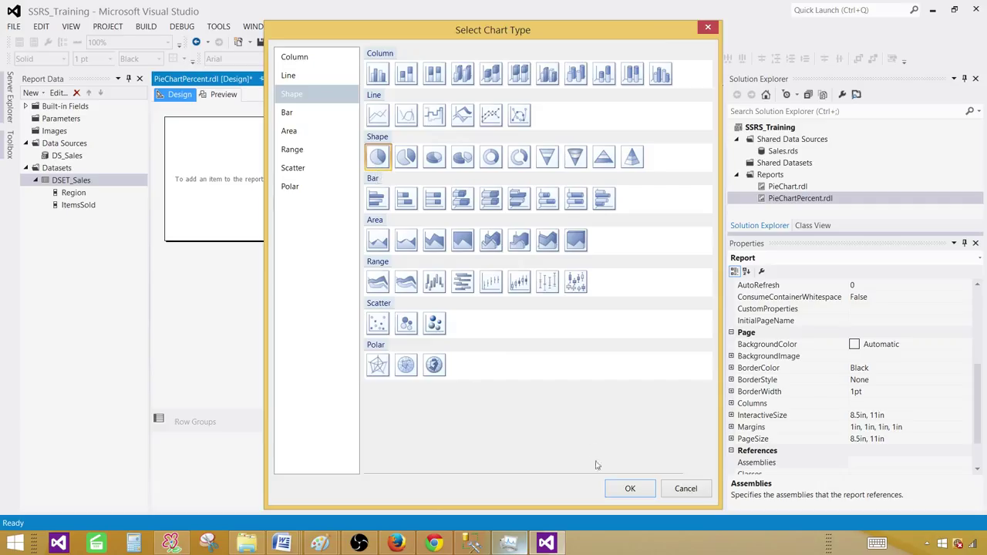
pyautogui.click(629, 487)
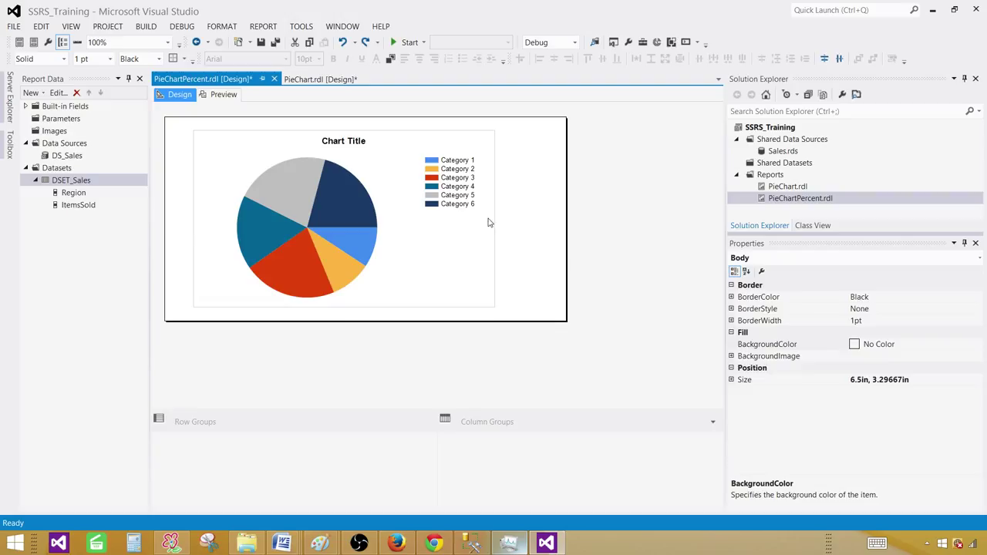
# Step: Bind the chart with ItemsSold as values and Region as the category group
pyautogui.click(305, 226)
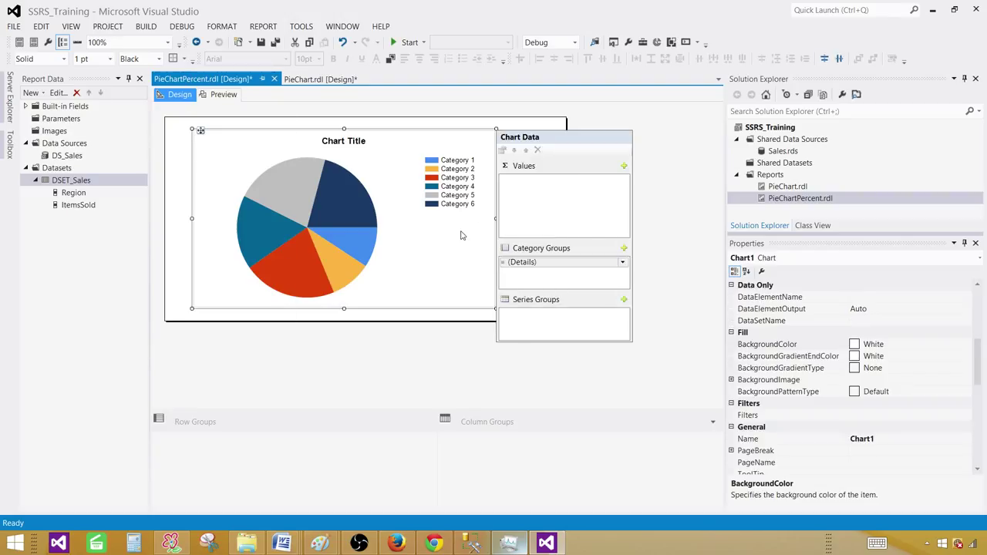
pyautogui.moveTo(552, 191)
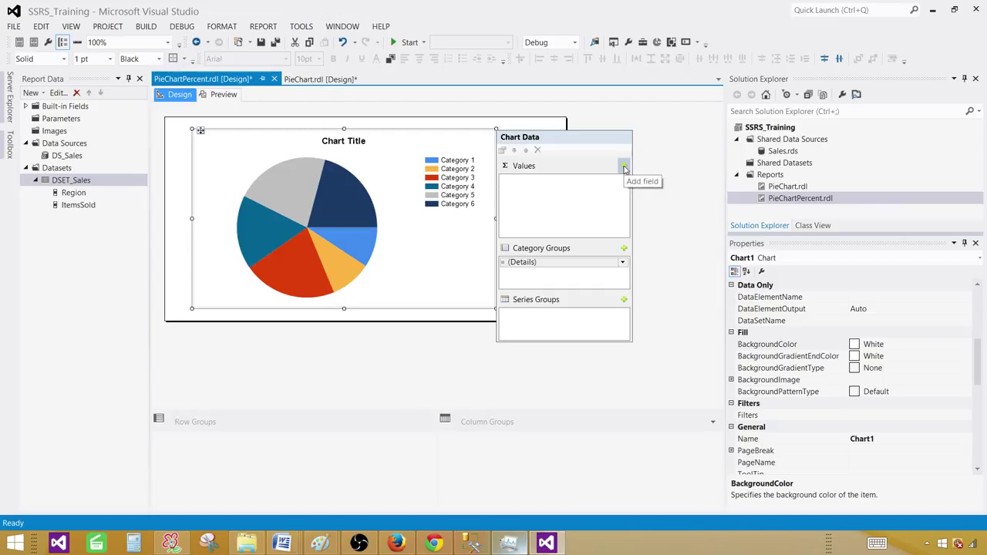
pyautogui.click(625, 167)
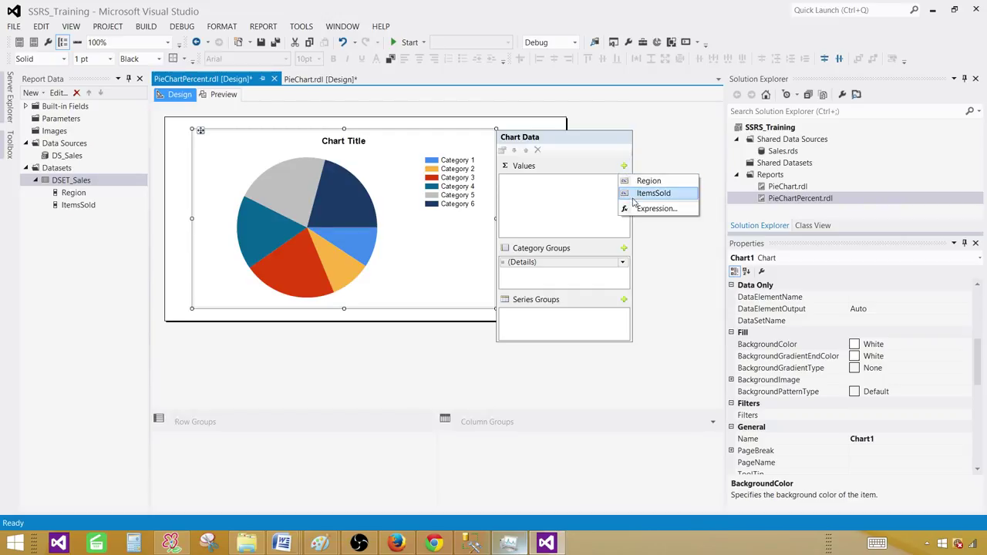
pyautogui.click(654, 193)
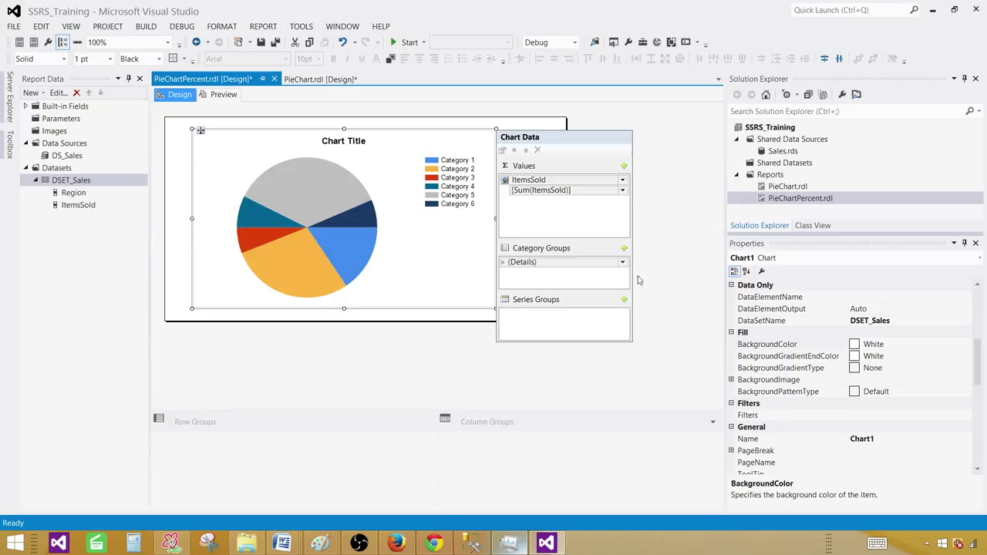
pyautogui.click(623, 262)
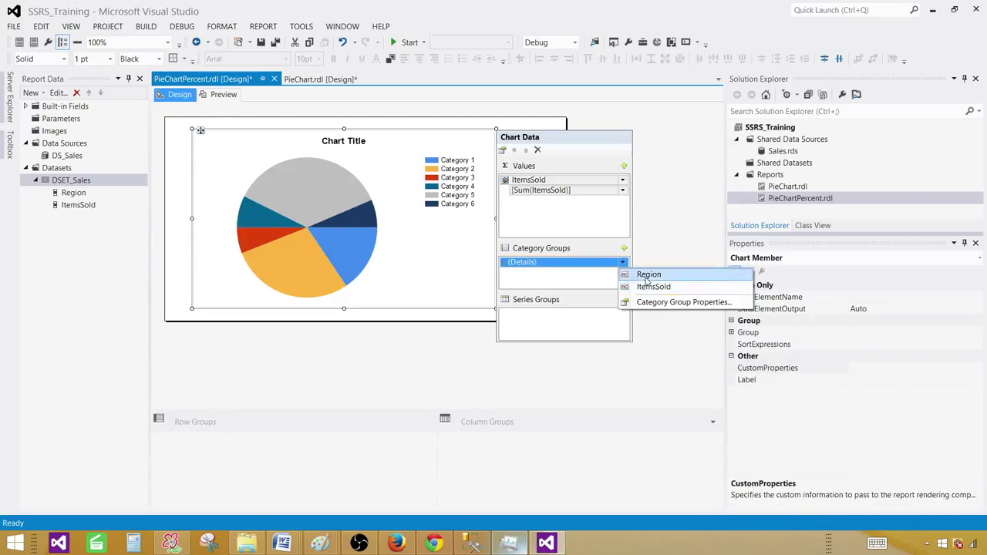
pyautogui.click(648, 275)
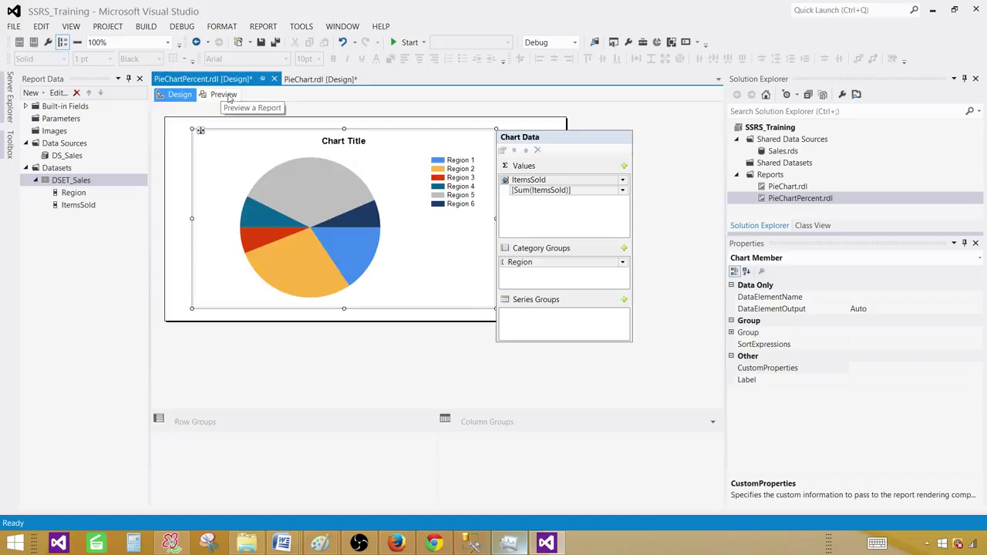
# Step: Preview the Asia/Europe/North America pie, then enable Show Data Labels on its series
pyautogui.click(222, 94)
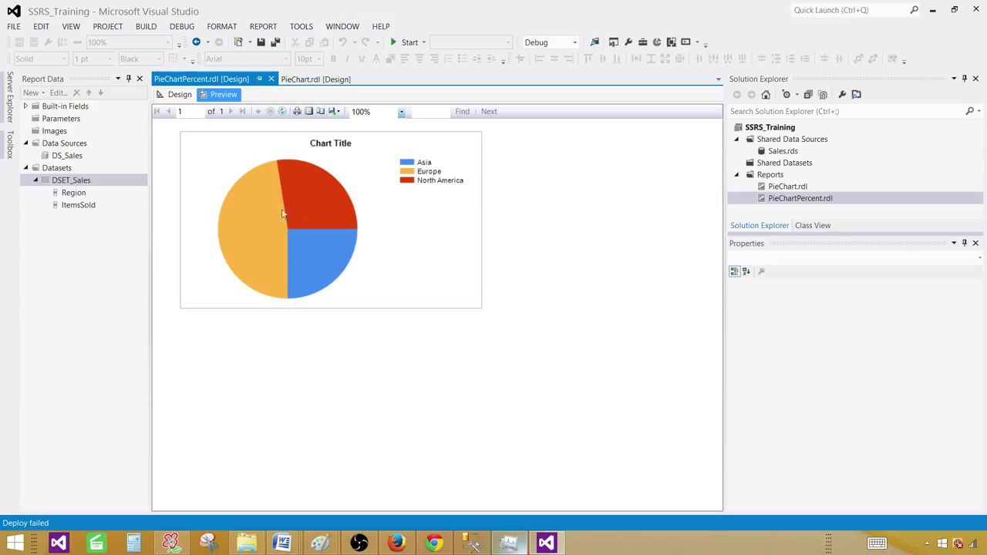
pyautogui.moveTo(332, 209)
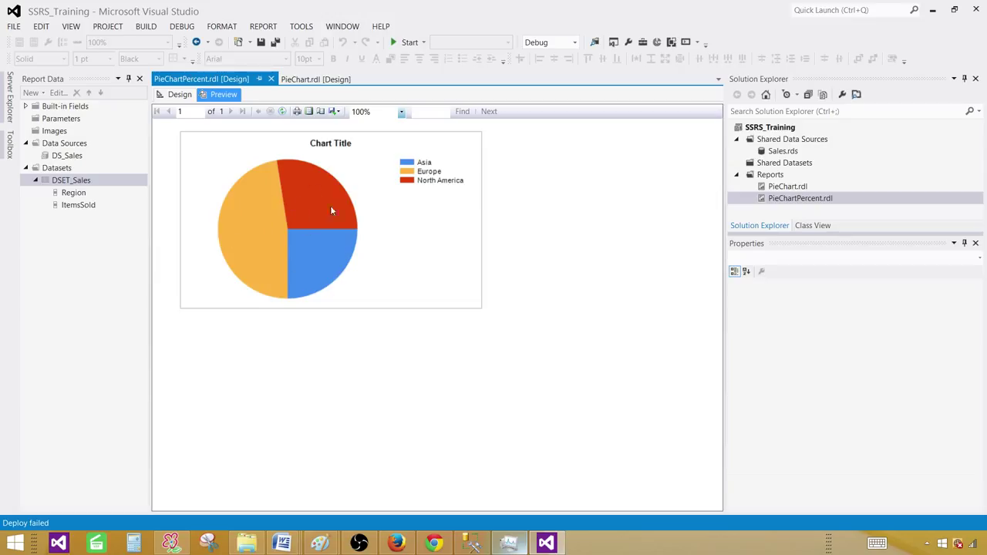
pyautogui.moveTo(293, 277)
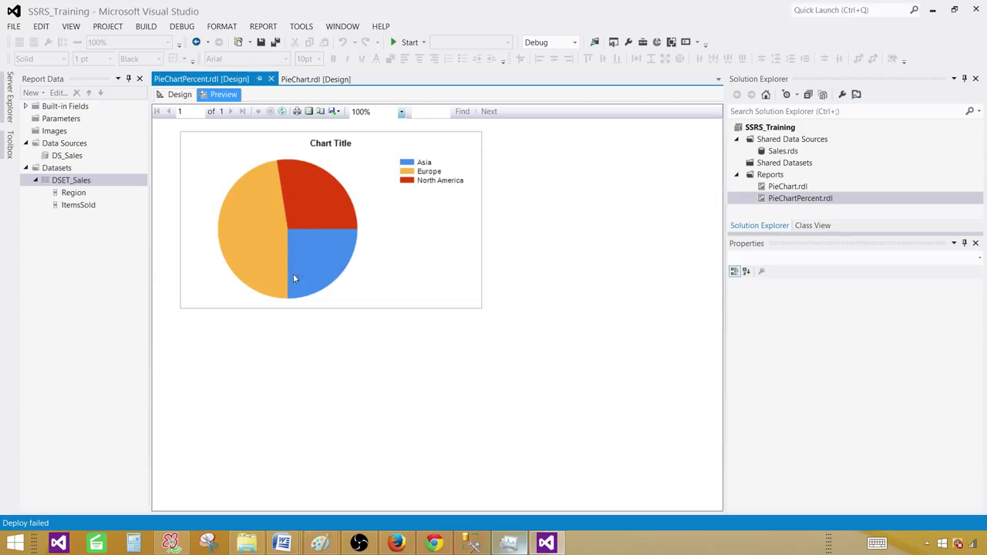
pyautogui.moveTo(275, 224)
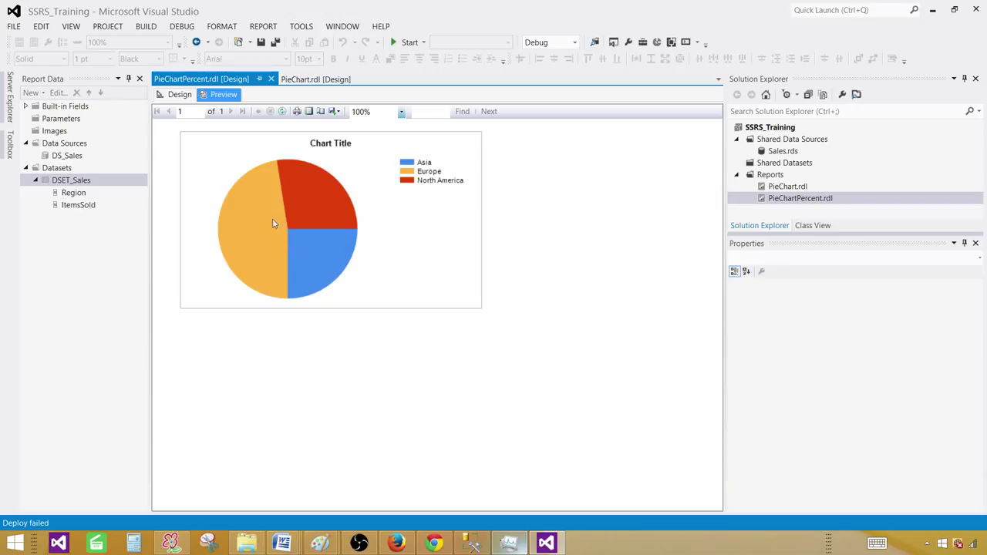
pyautogui.moveTo(430, 191)
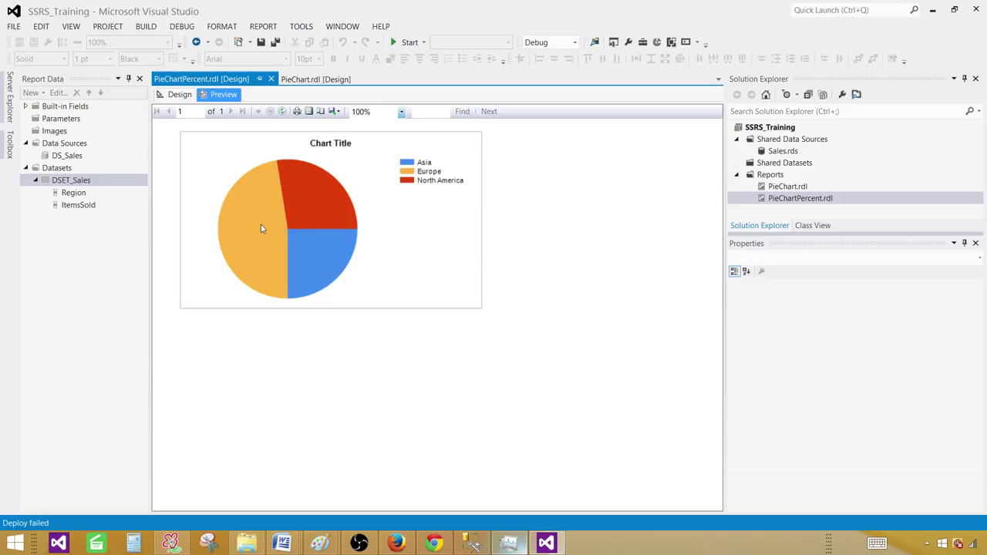
pyautogui.moveTo(315, 259)
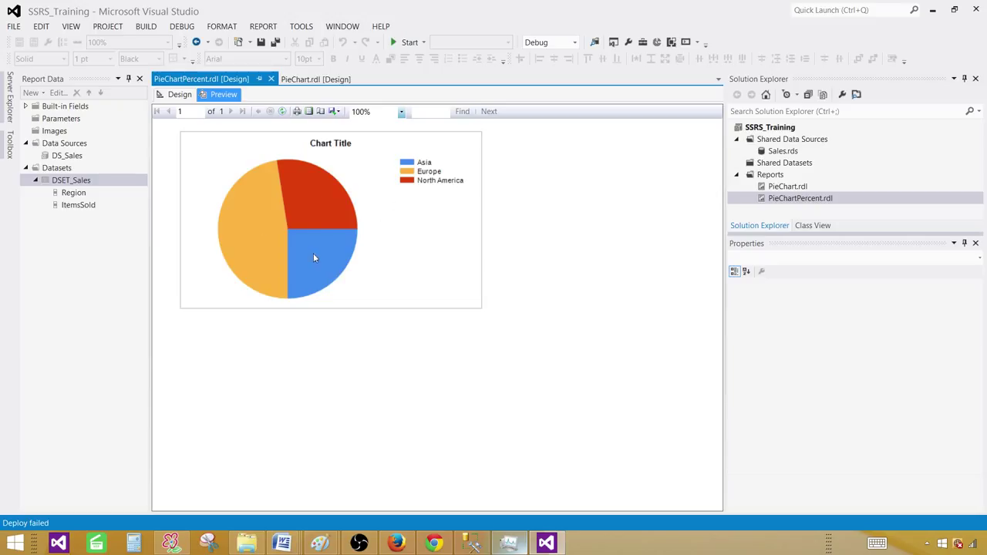
pyautogui.moveTo(290, 200)
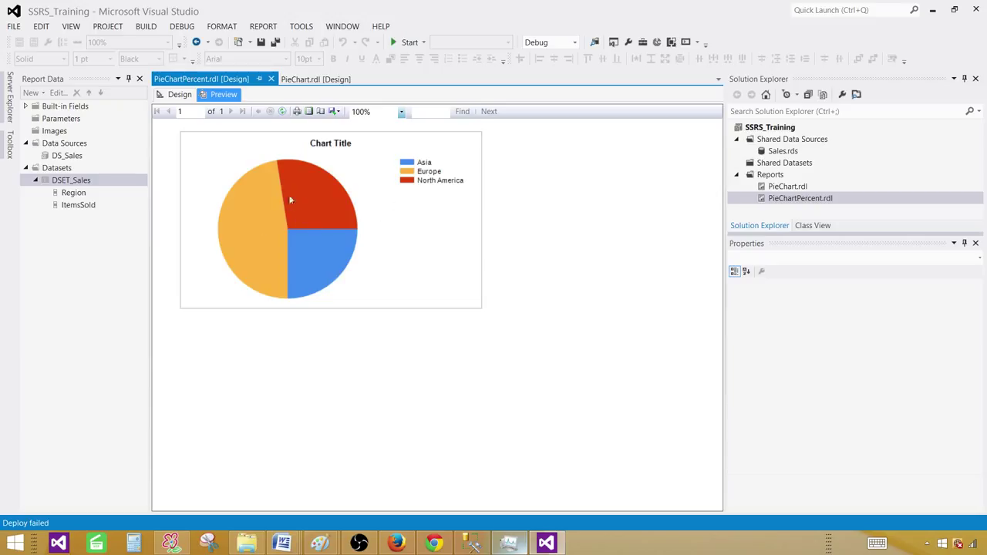
pyautogui.click(179, 94)
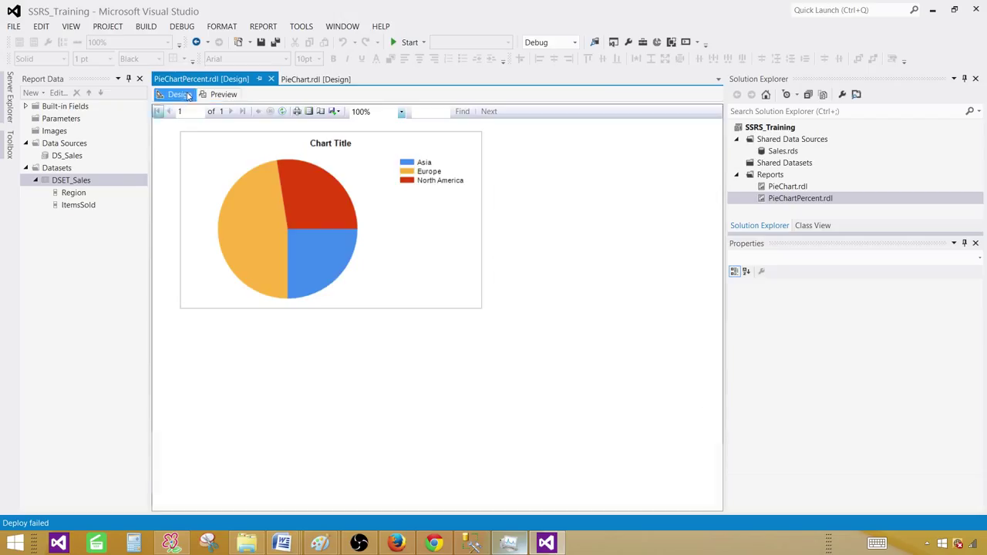
pyautogui.click(311, 198)
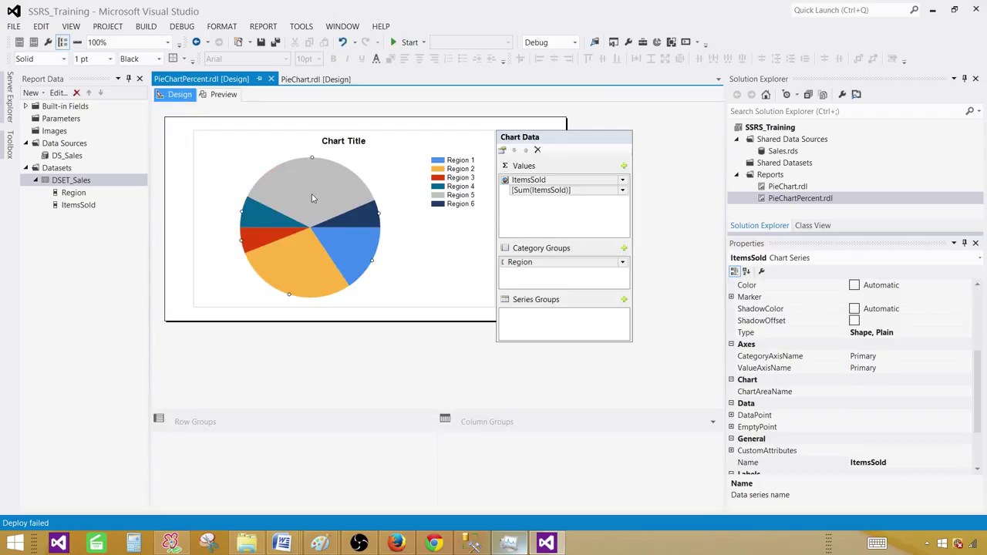
pyautogui.rightClick(312, 197)
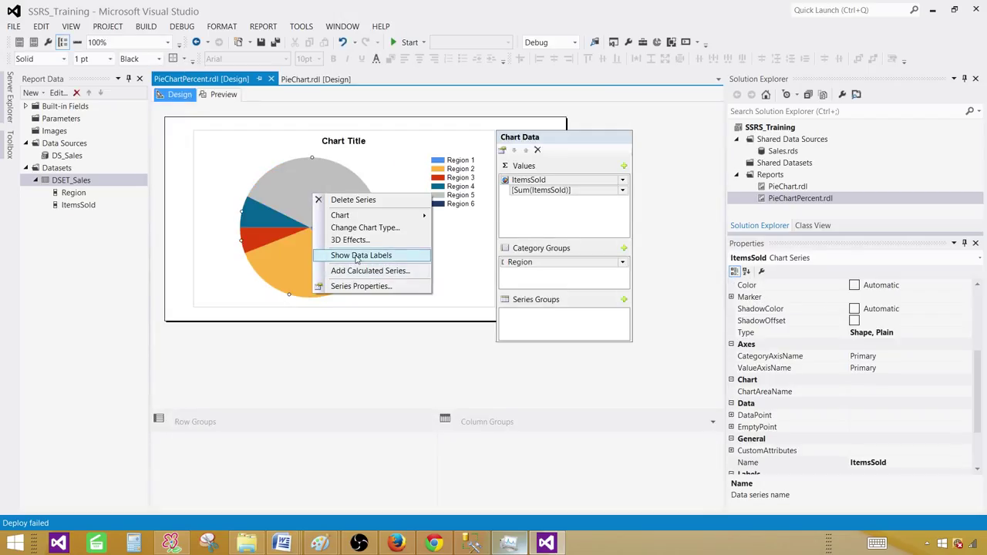
pyautogui.click(361, 254)
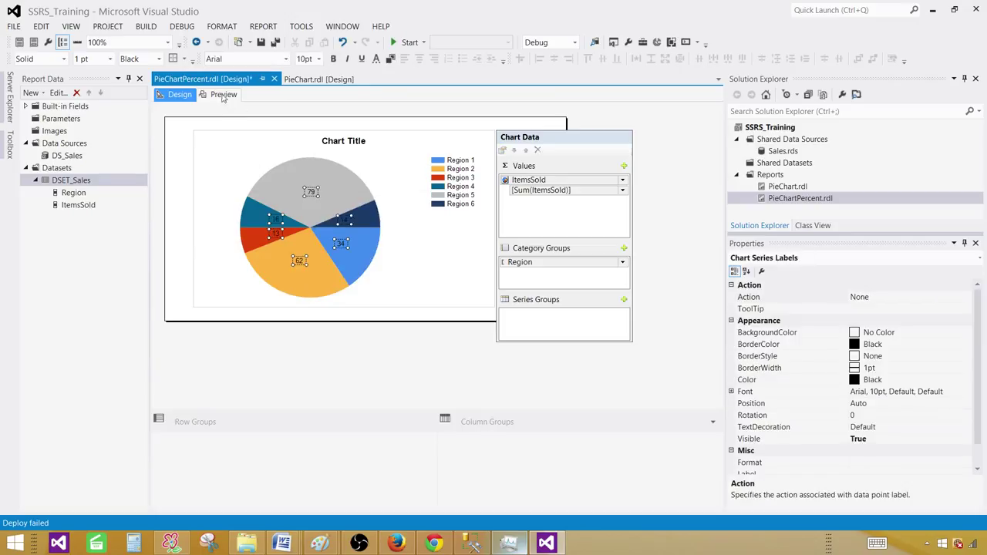
# Step: Preview the report to see the slices labelled 19, 11 and 10
pyautogui.click(223, 94)
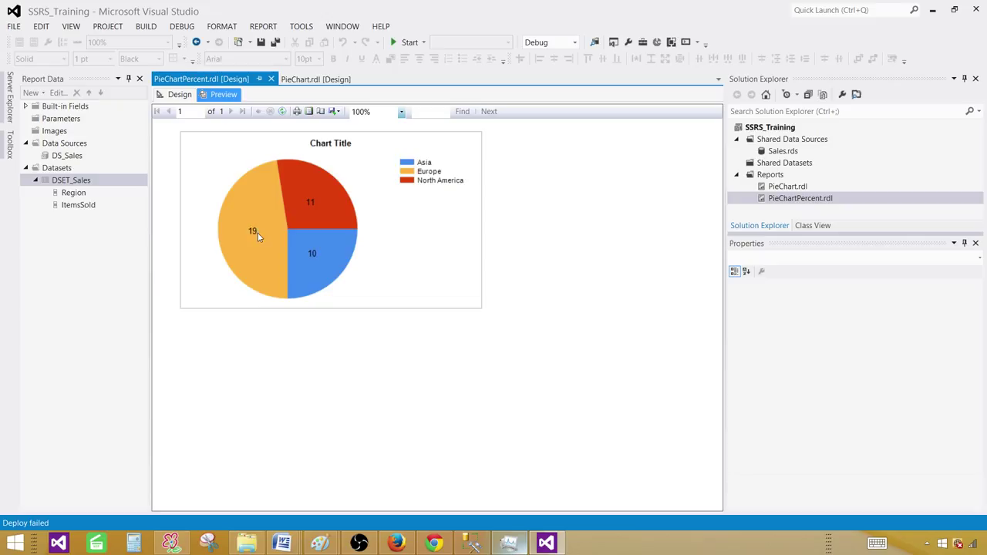
pyautogui.moveTo(301, 217)
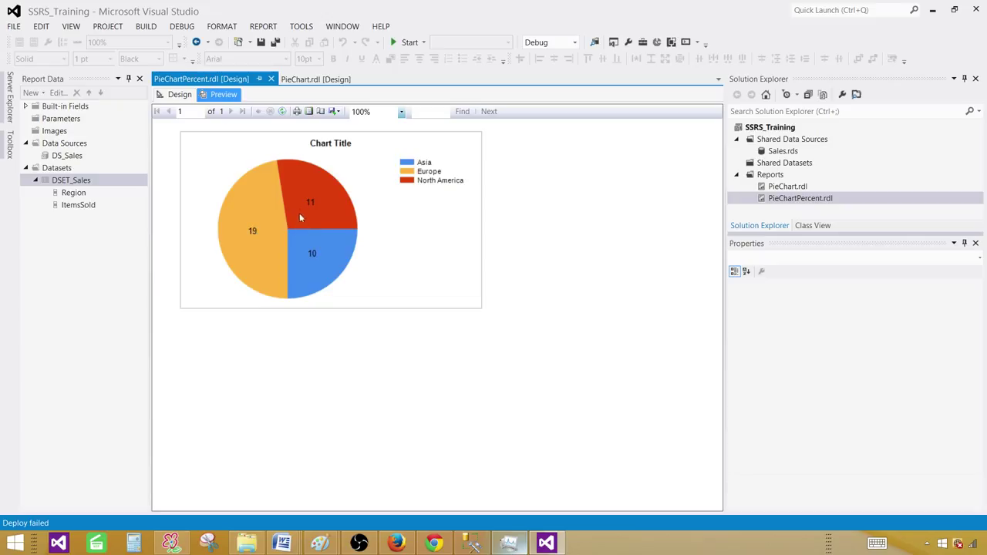
pyautogui.moveTo(305, 204)
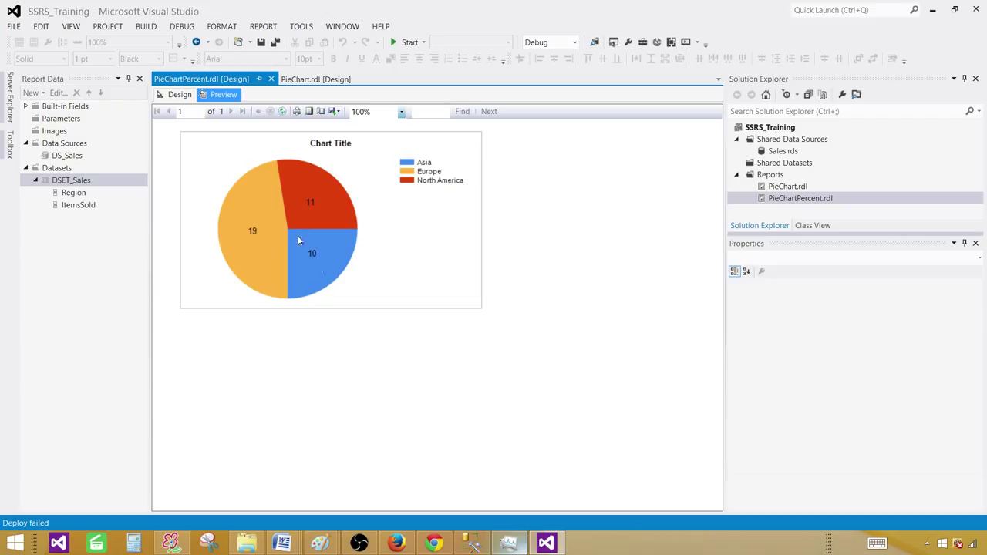
pyautogui.moveTo(312, 253)
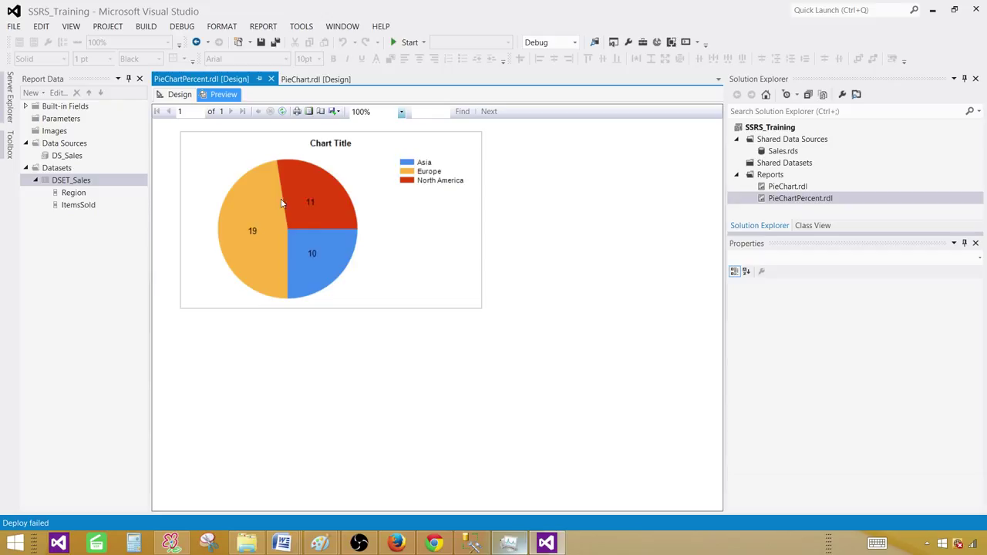
pyautogui.moveTo(253, 229)
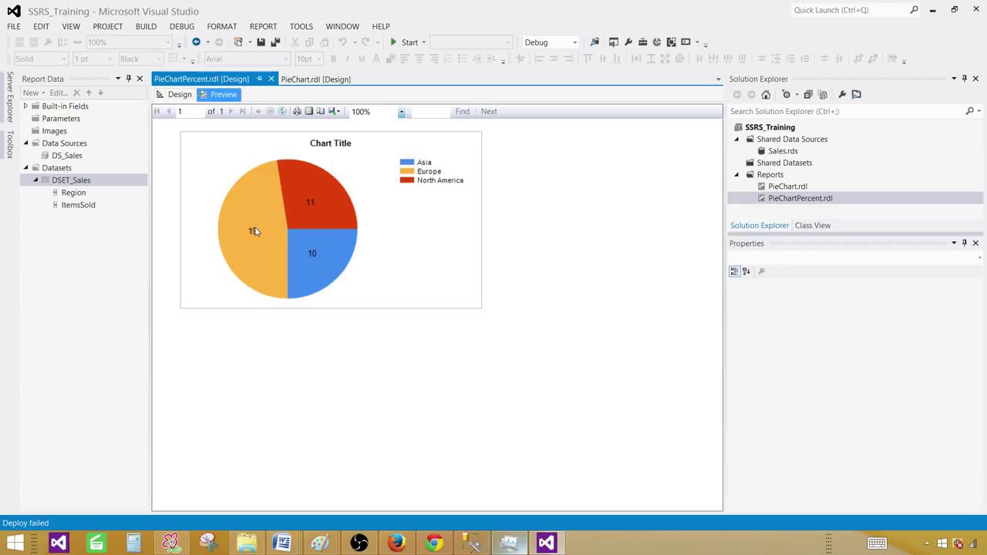
pyautogui.moveTo(259, 231)
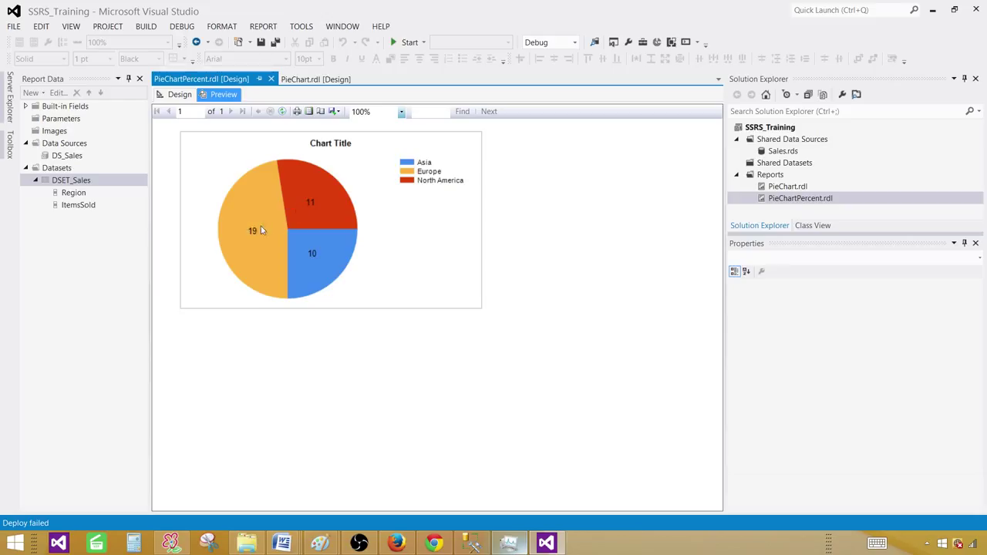
pyautogui.moveTo(299, 216)
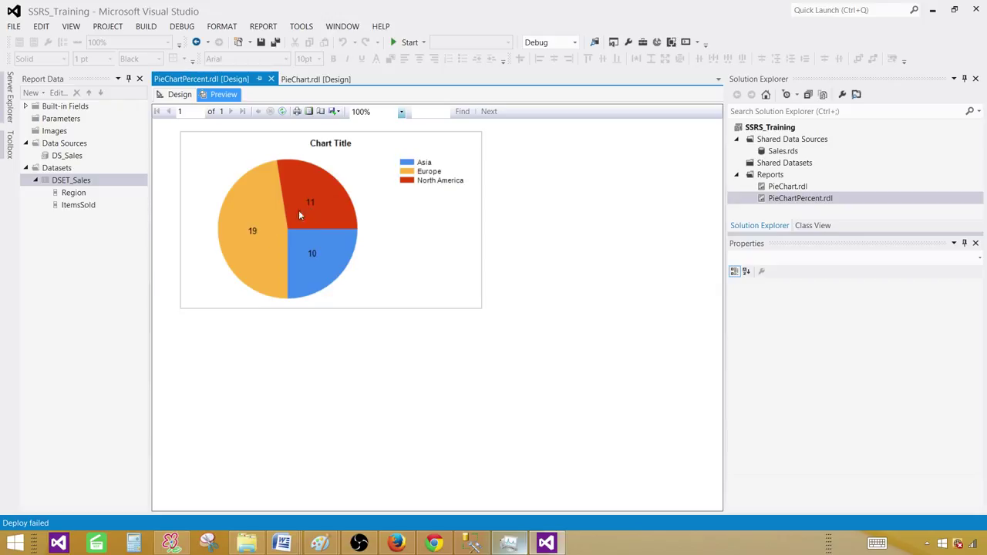
pyautogui.moveTo(306, 213)
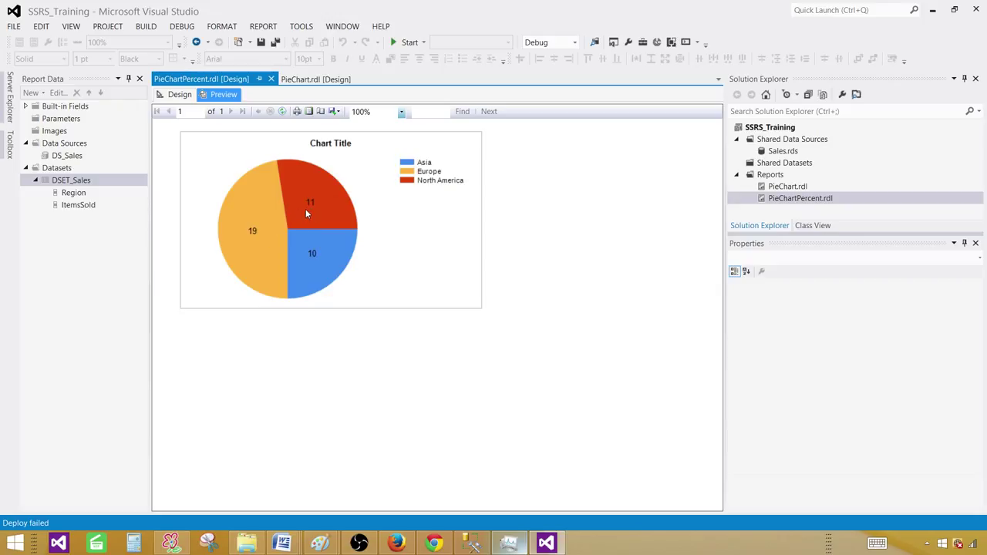
pyautogui.moveTo(321, 253)
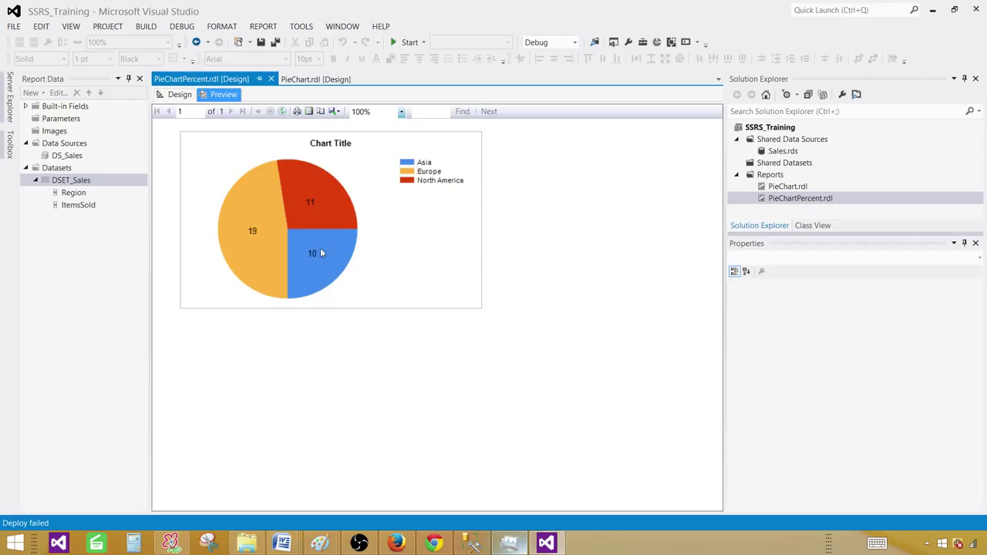
pyautogui.moveTo(296, 231)
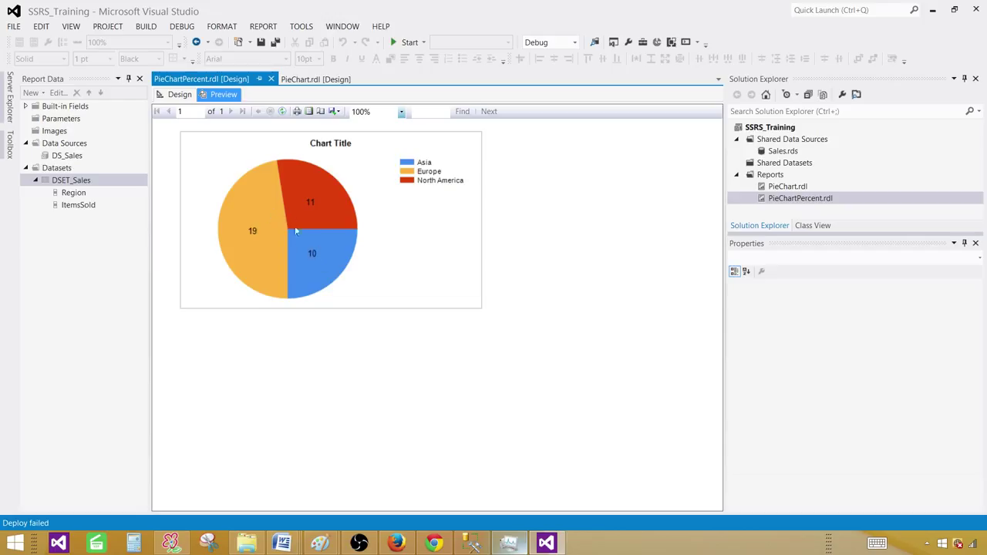
pyautogui.moveTo(264, 213)
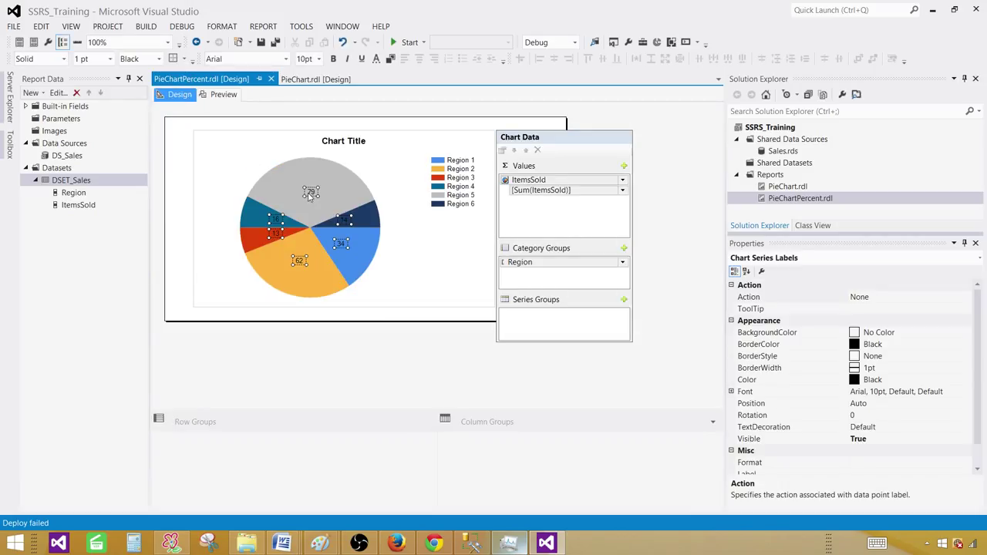
pyautogui.moveTo(342, 225)
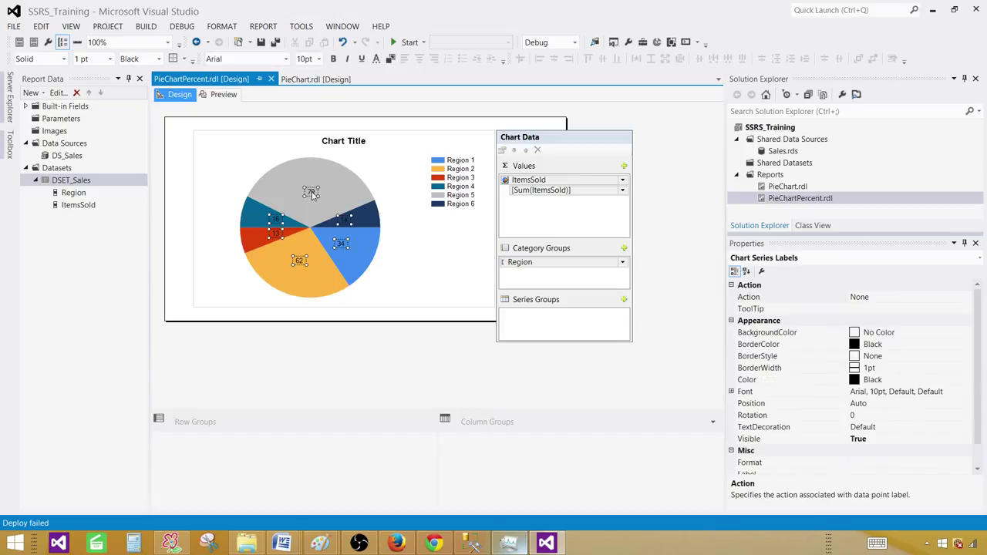
# Step: Bring up the data labels' context menu to reach Series Label Properties
pyautogui.rightClick(312, 191)
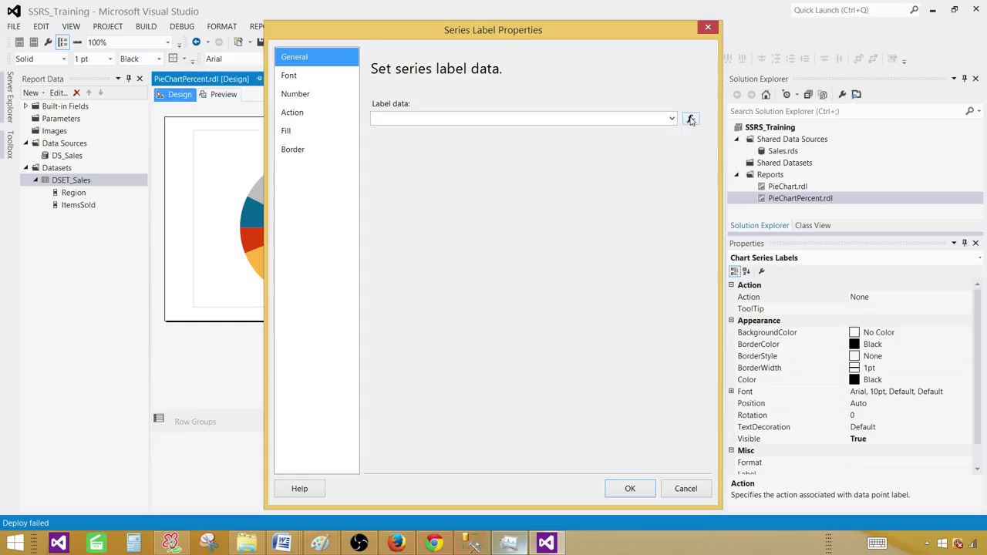
pyautogui.click(691, 117)
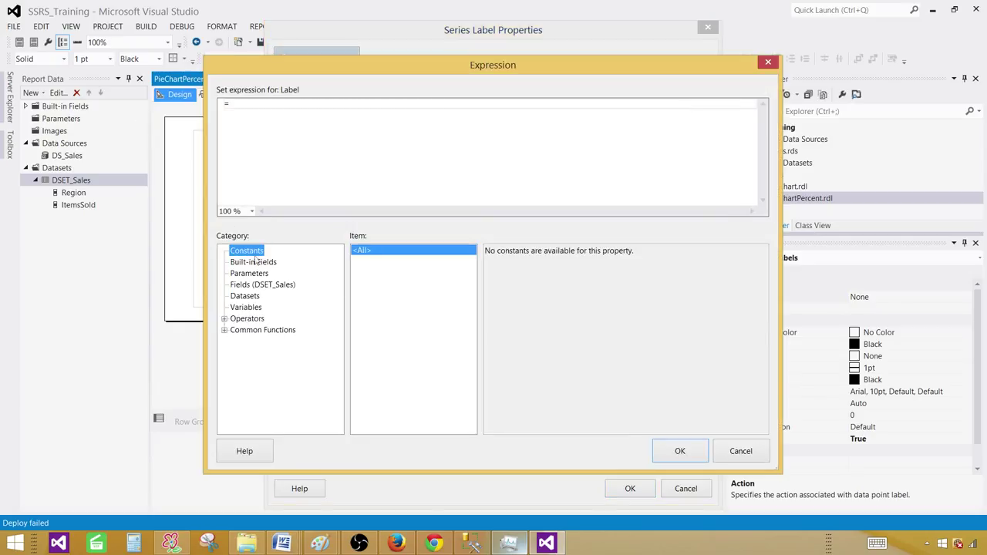
pyautogui.click(262, 283)
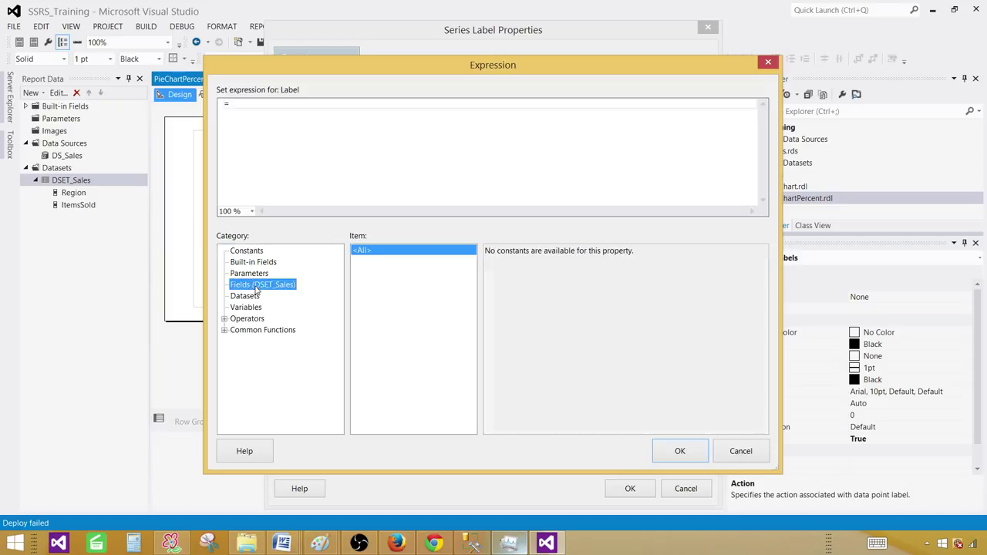
pyautogui.click(262, 284)
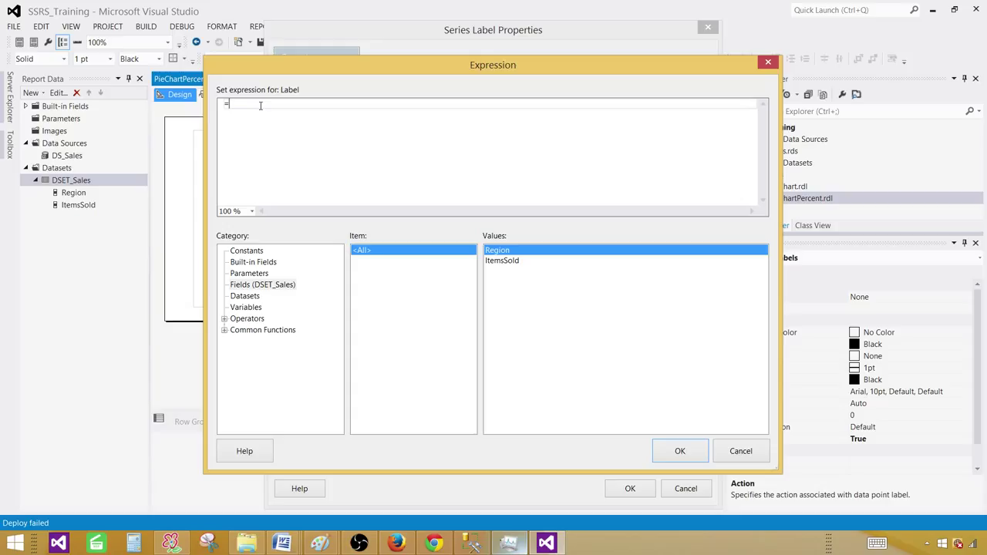
pyautogui.write('sum(')
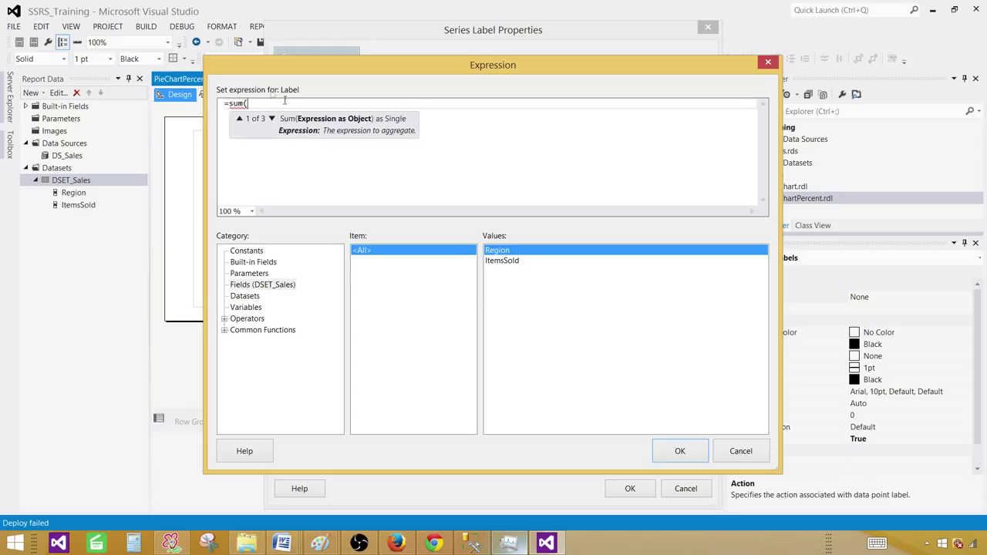
pyautogui.doubleClick(503, 260)
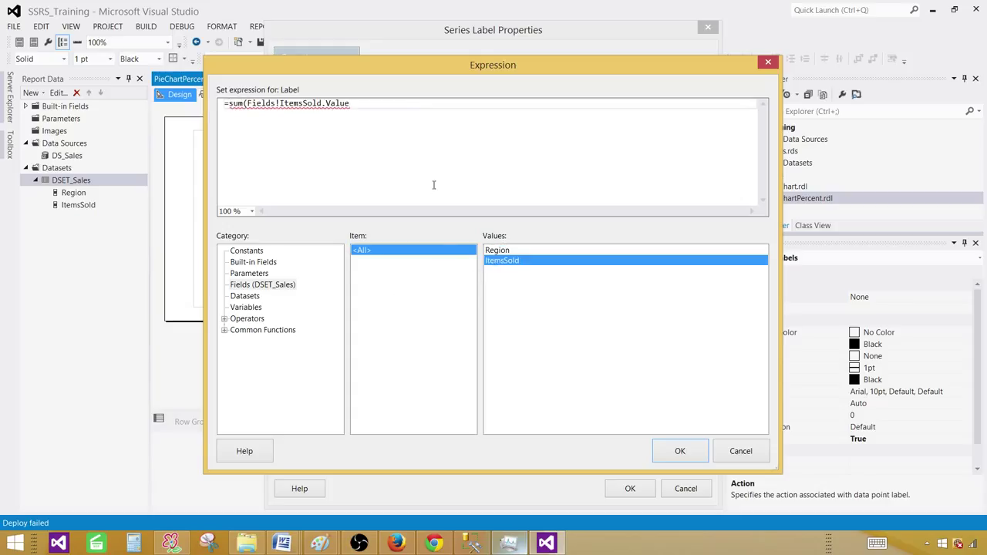
pyautogui.write(',')
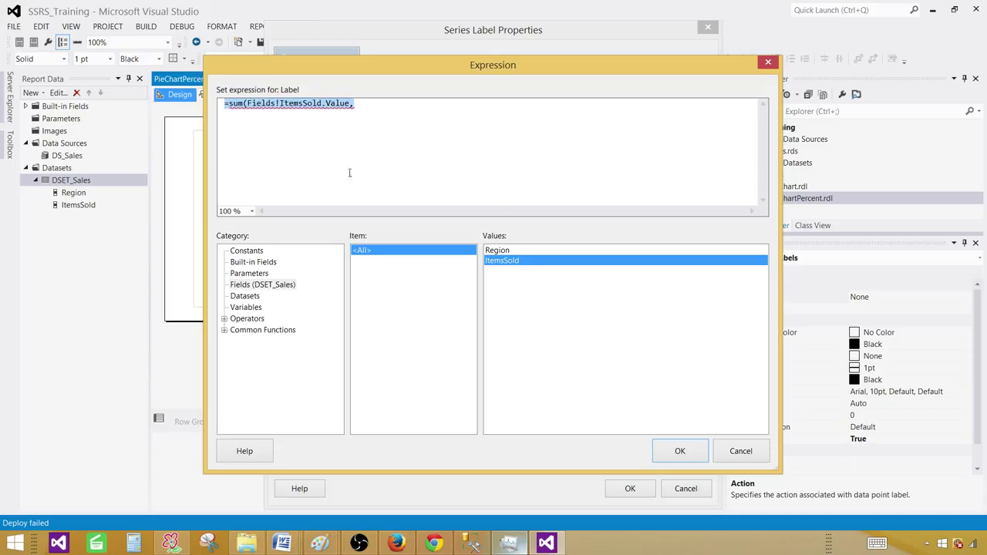
pyautogui.click(740, 451)
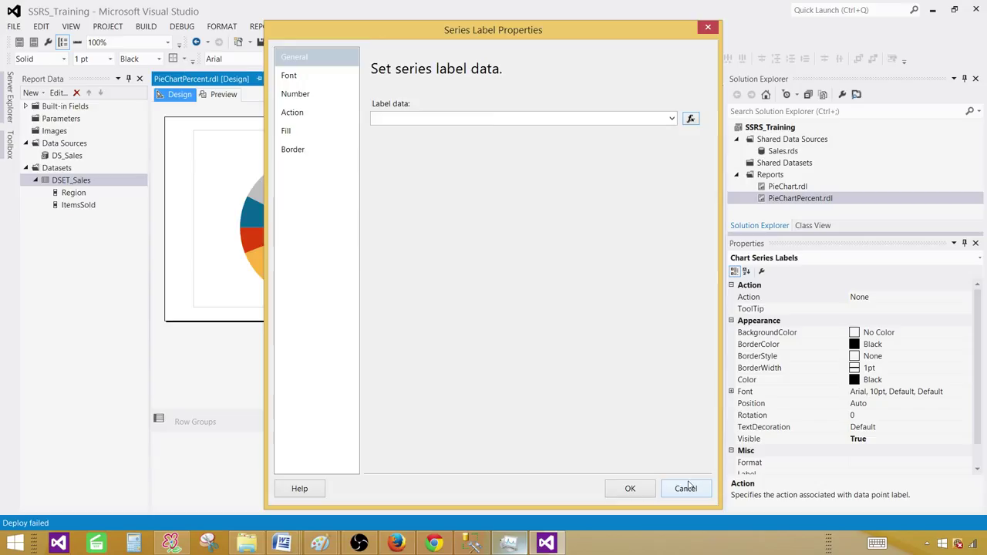
pyautogui.click(684, 487)
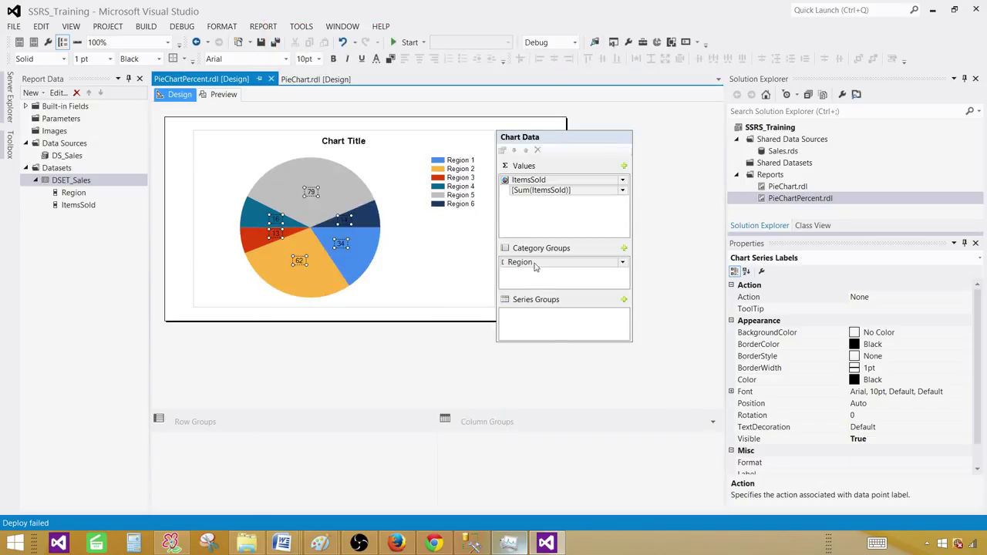
pyautogui.click(520, 262)
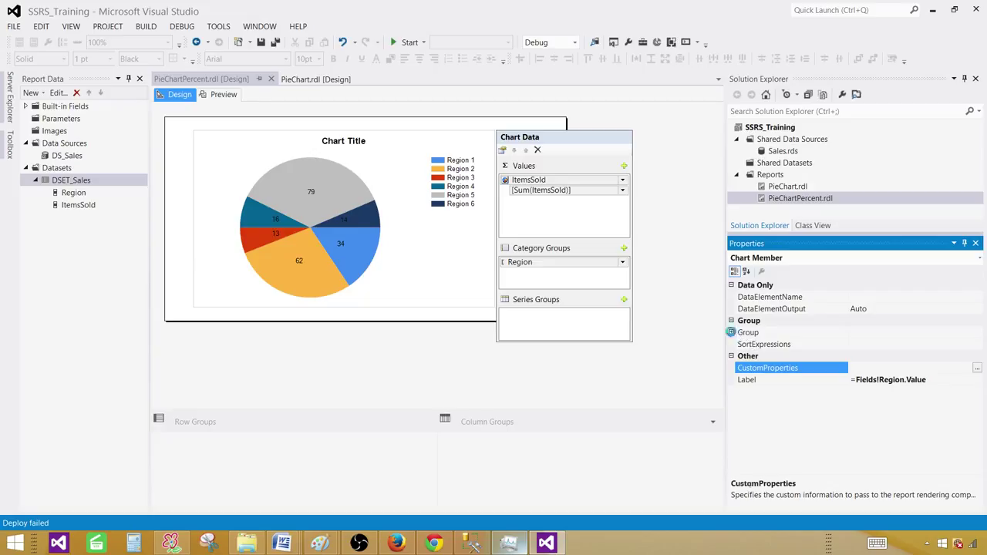
pyautogui.click(731, 333)
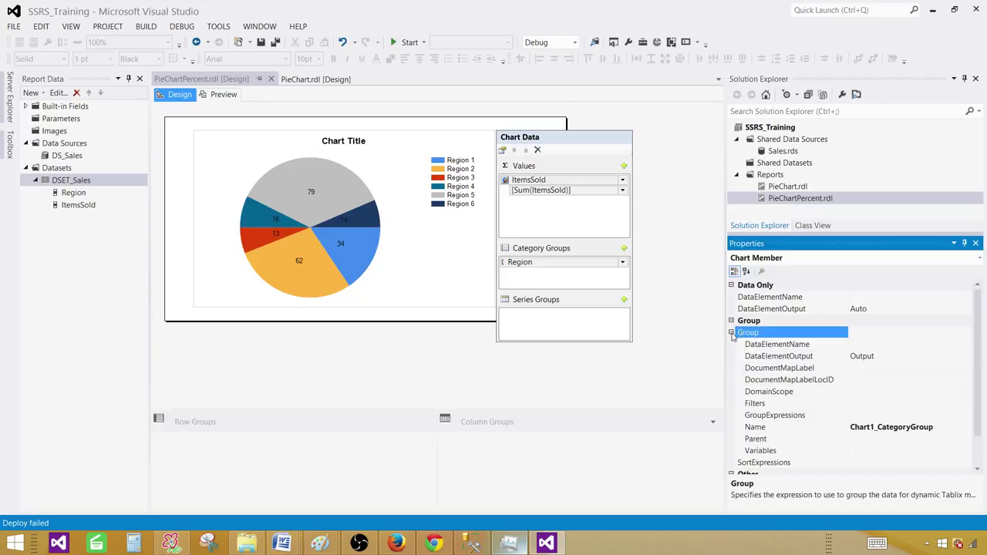
pyautogui.click(756, 426)
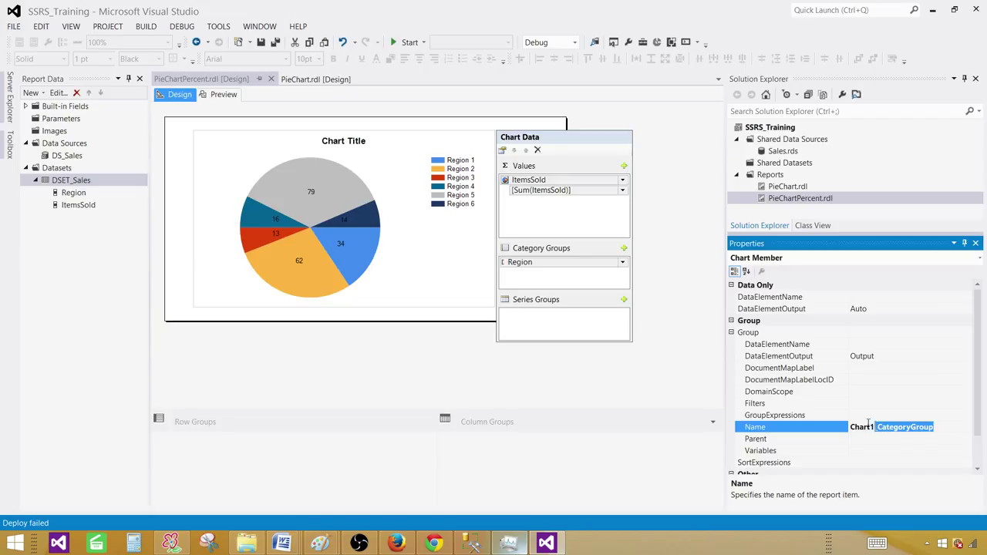
pyautogui.rightClick(891, 426)
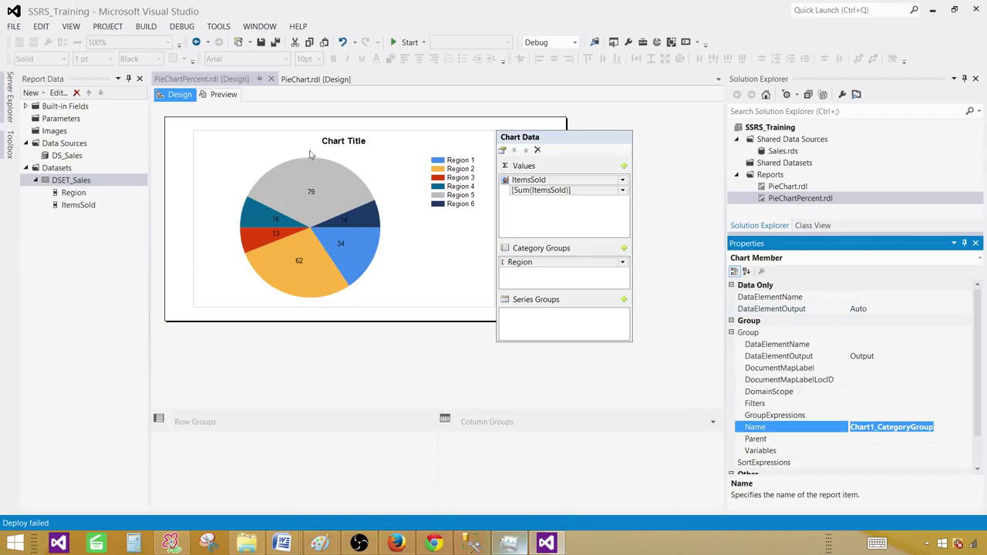
pyautogui.click(311, 191)
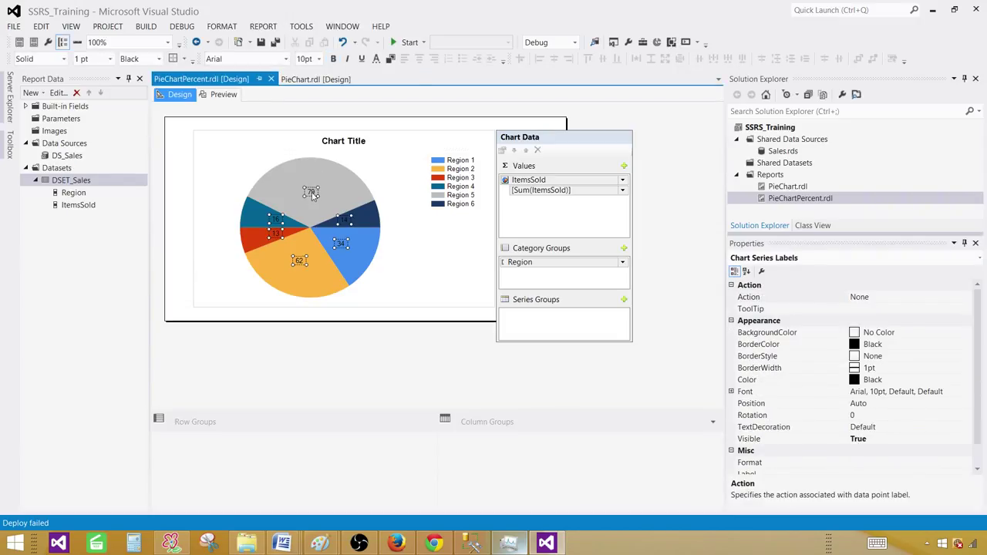
# Step: In Series Label Properties, start the label expression with =sum(ItemsSold,"Chart1_CategoryGroup")/
pyautogui.rightClick(311, 193)
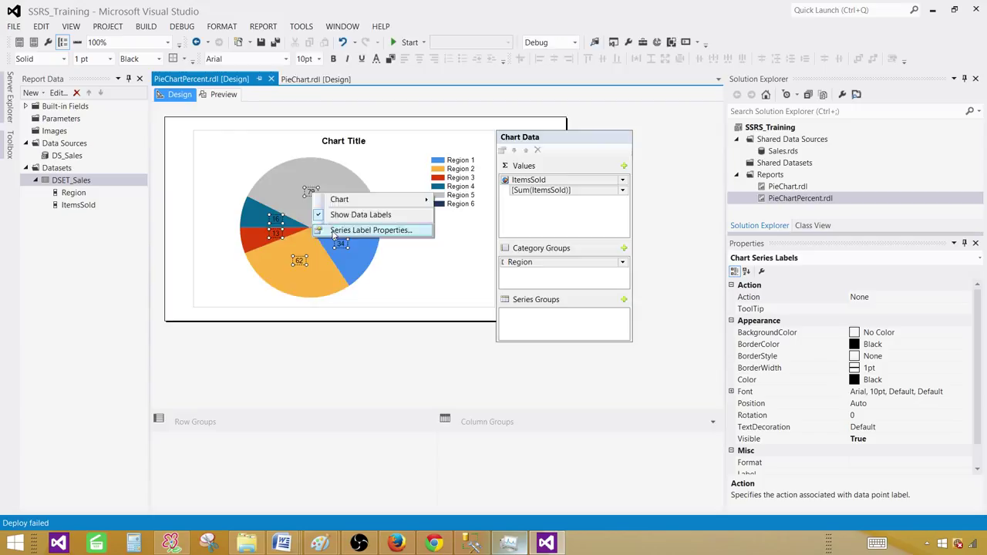
pyautogui.click(370, 230)
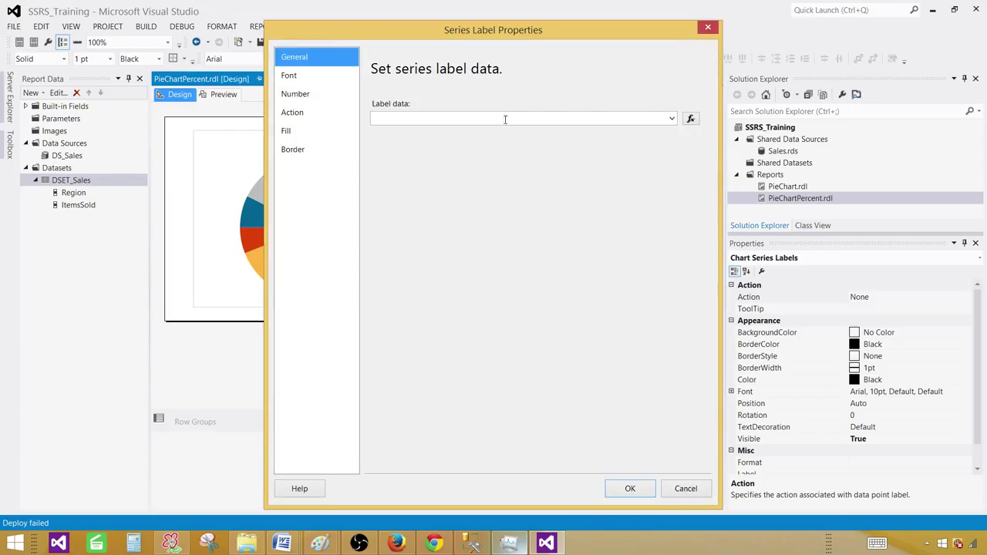
pyautogui.click(691, 117)
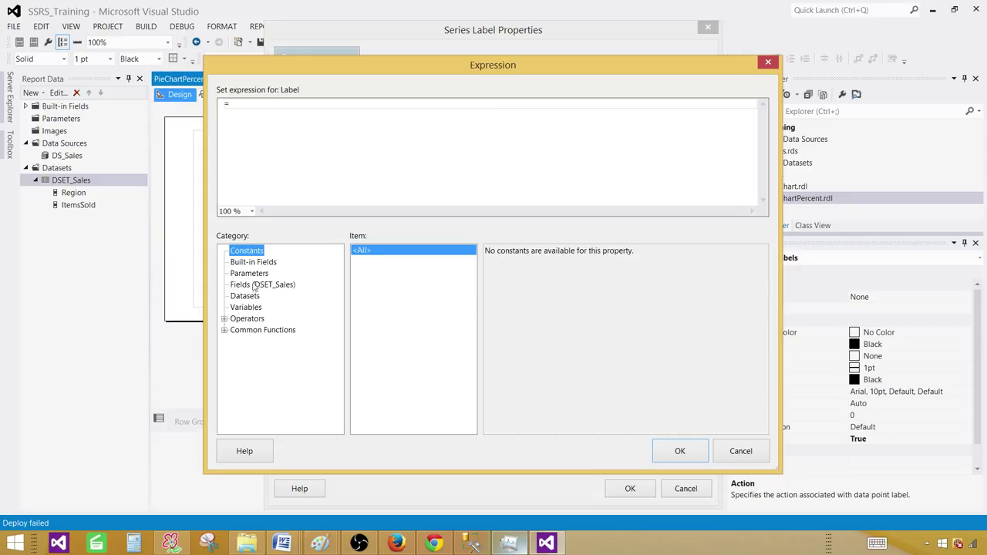
pyautogui.click(262, 284)
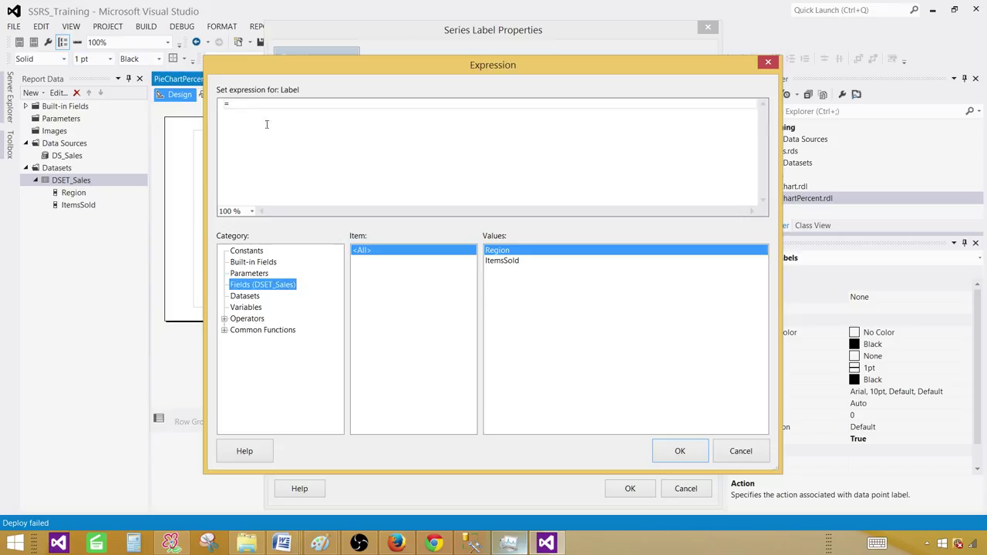
pyautogui.write('sum(')
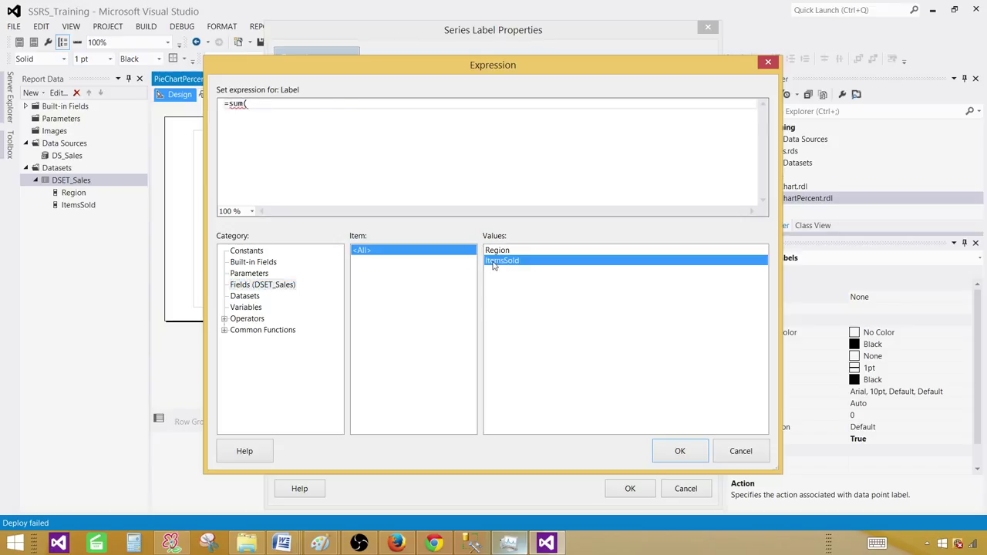
pyautogui.doubleClick(501, 260)
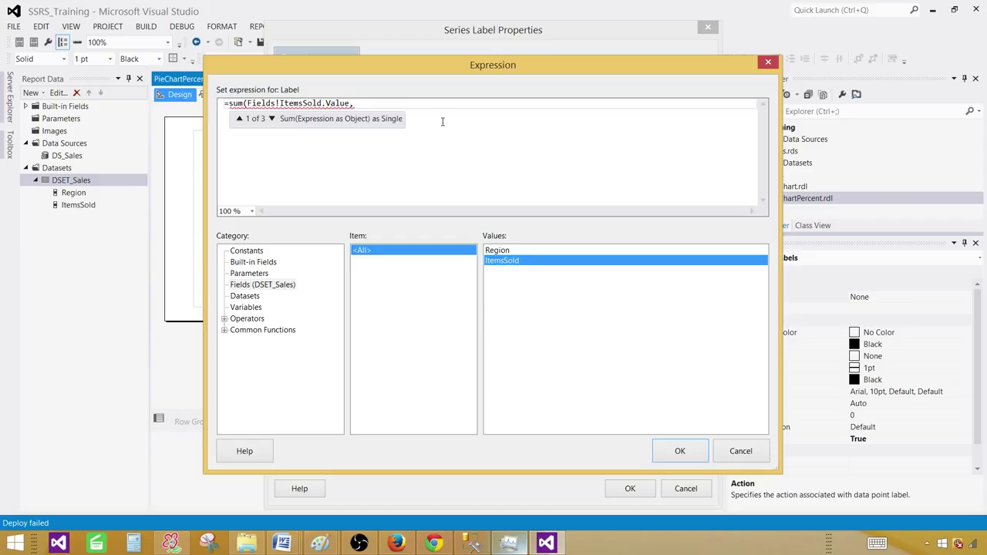
pyautogui.write('"Chart1_CategoryGroup")')
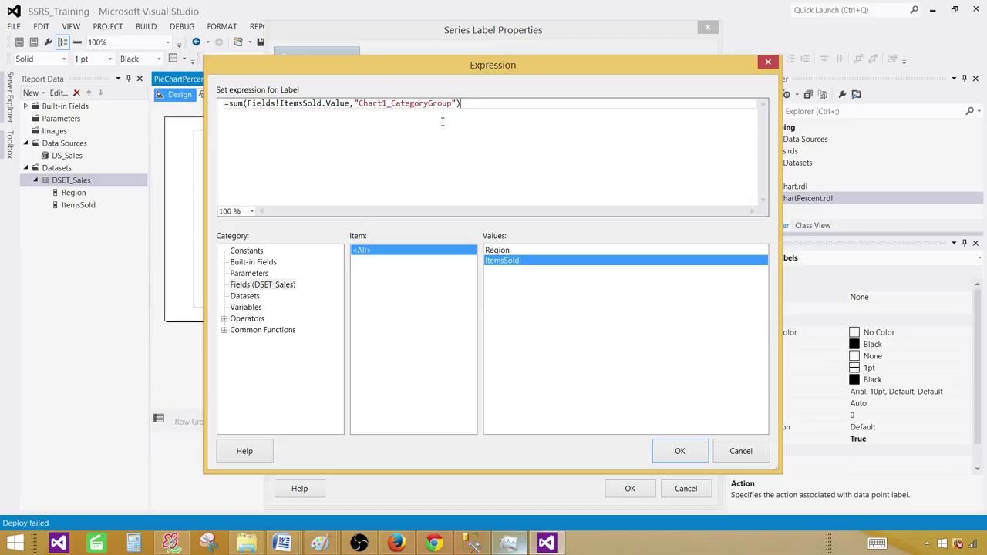
pyautogui.write('/')
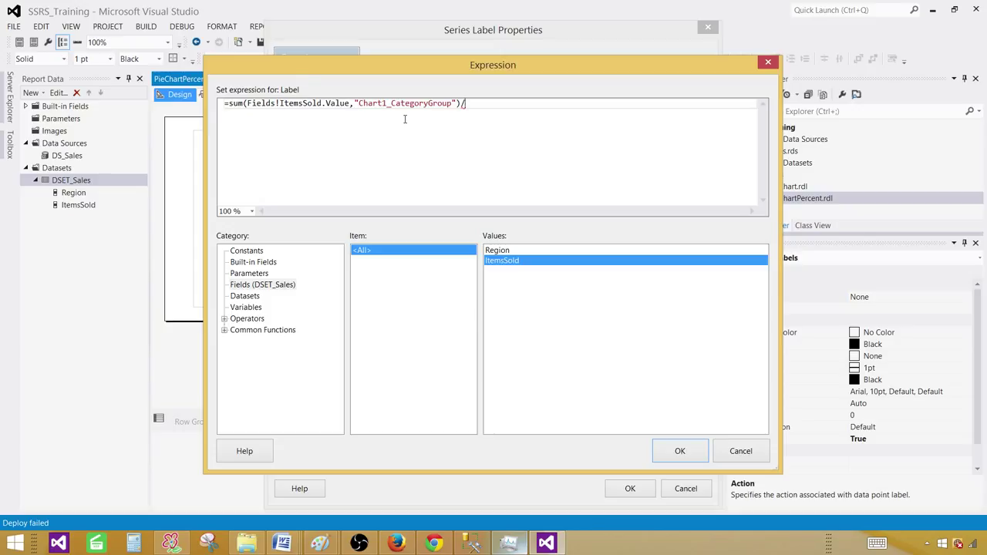
pyautogui.moveTo(358, 109)
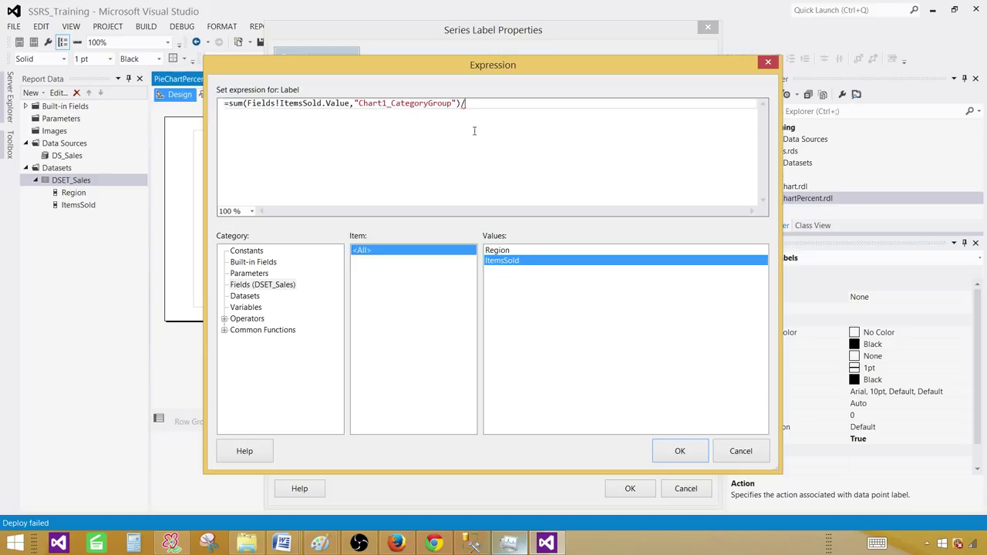
pyautogui.moveTo(478, 130)
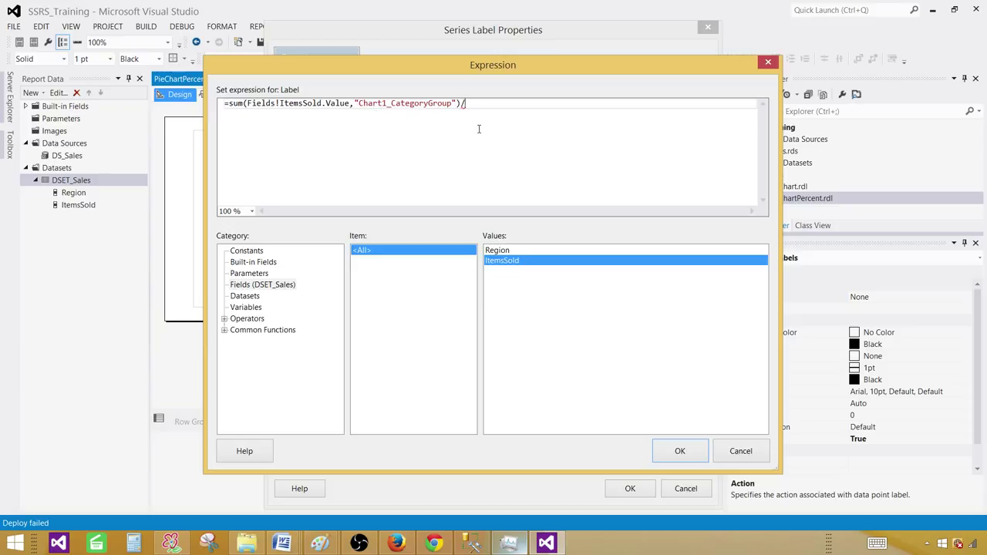
# Step: Complete the expression with sum(ItemsSold,"DSET_Sales") as the divisor and confirm it
pyautogui.write('sum(Fields!ItemsSold.Value')
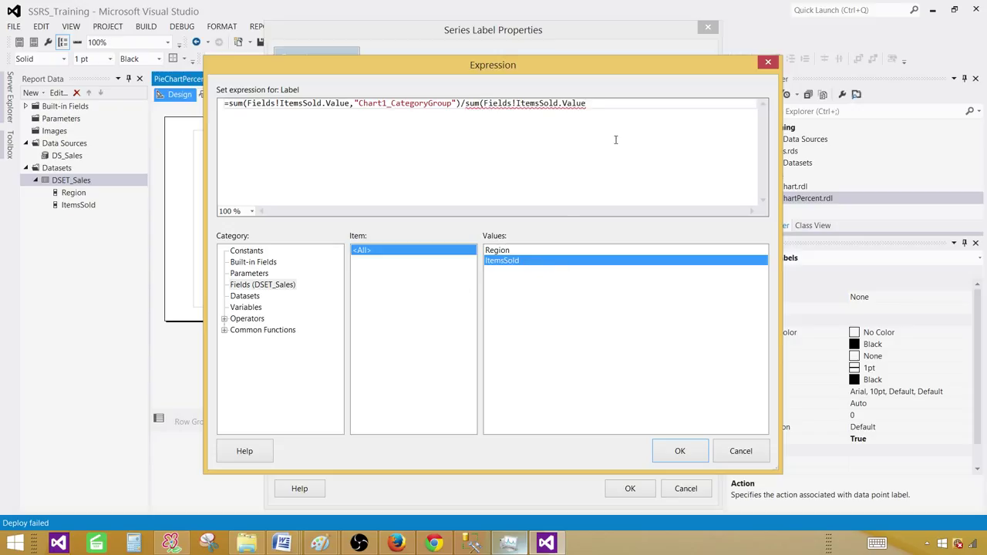
pyautogui.write(',"')
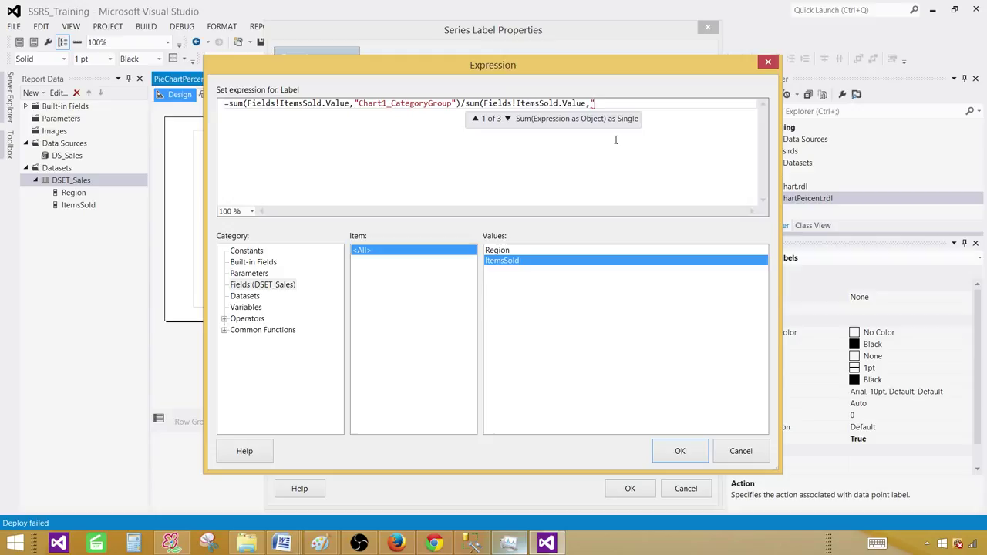
pyautogui.write('DSET')
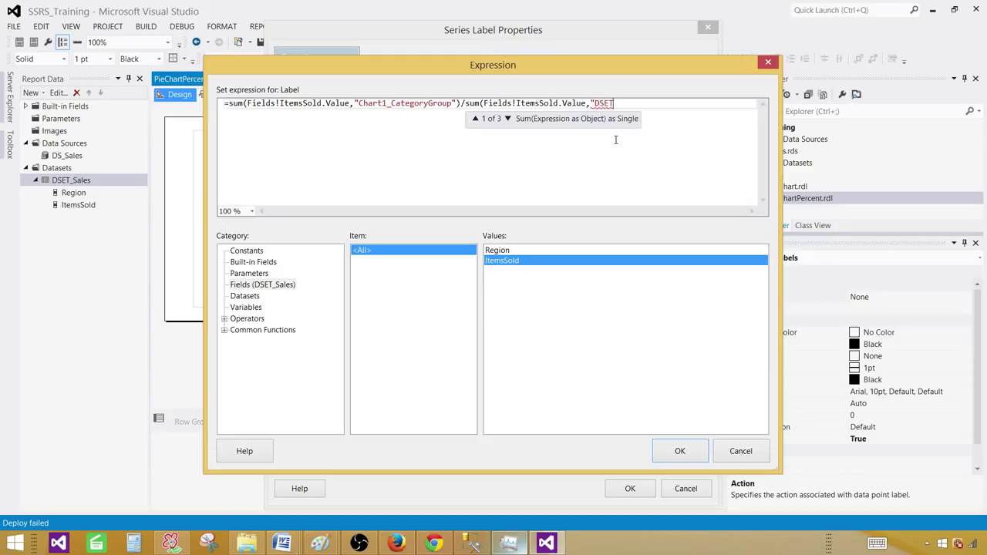
pyautogui.write('_Sales"')
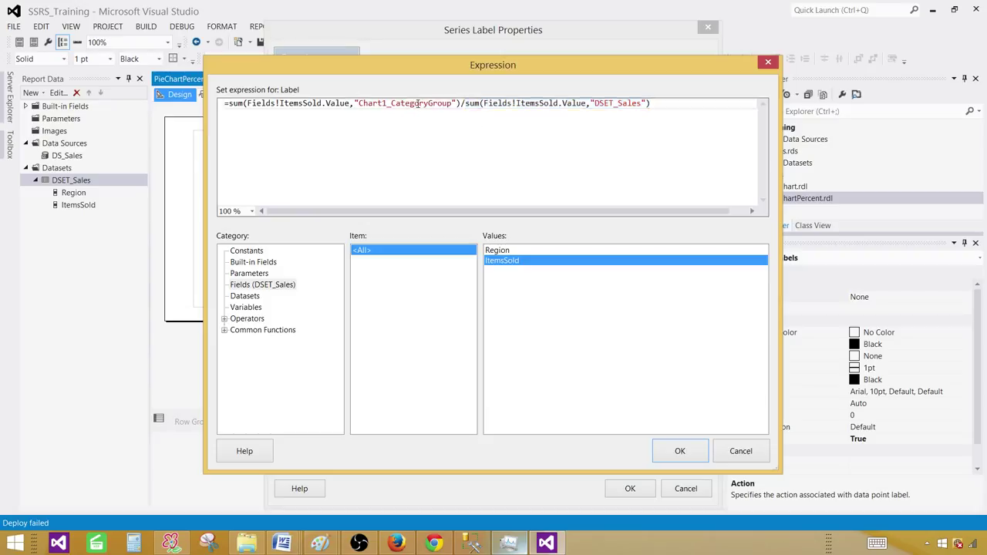
pyautogui.moveTo(466, 102); pyautogui.dragTo(651, 102)
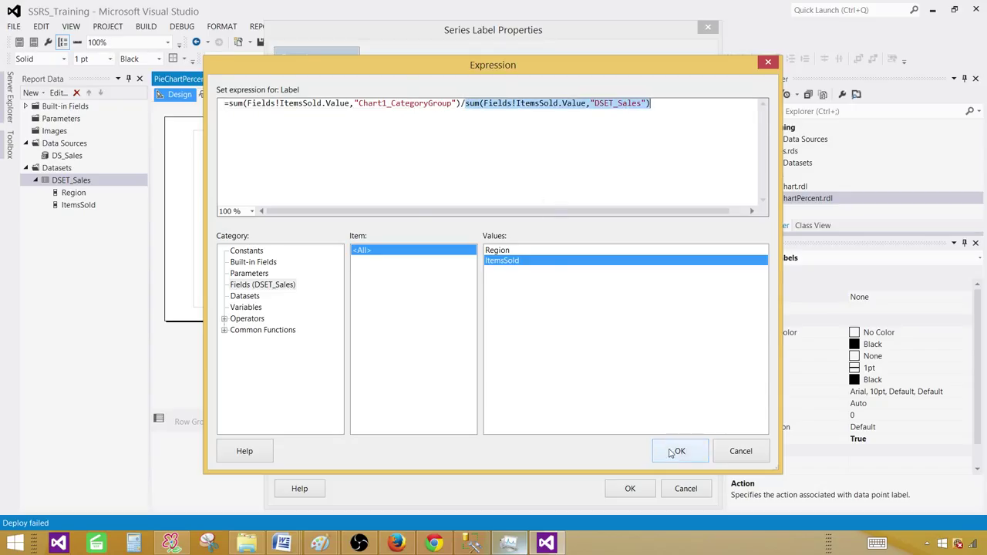
pyautogui.click(679, 450)
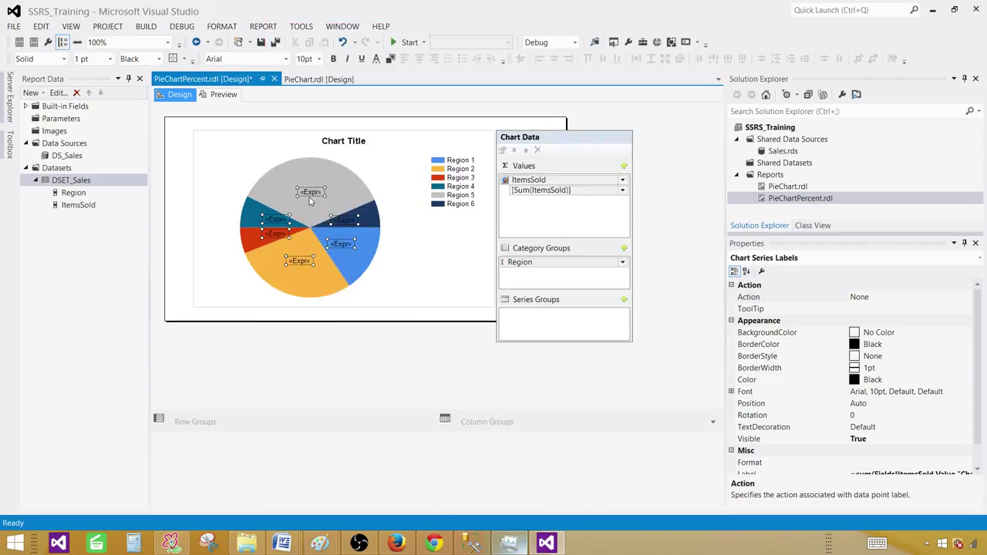
pyautogui.moveTo(311, 197)
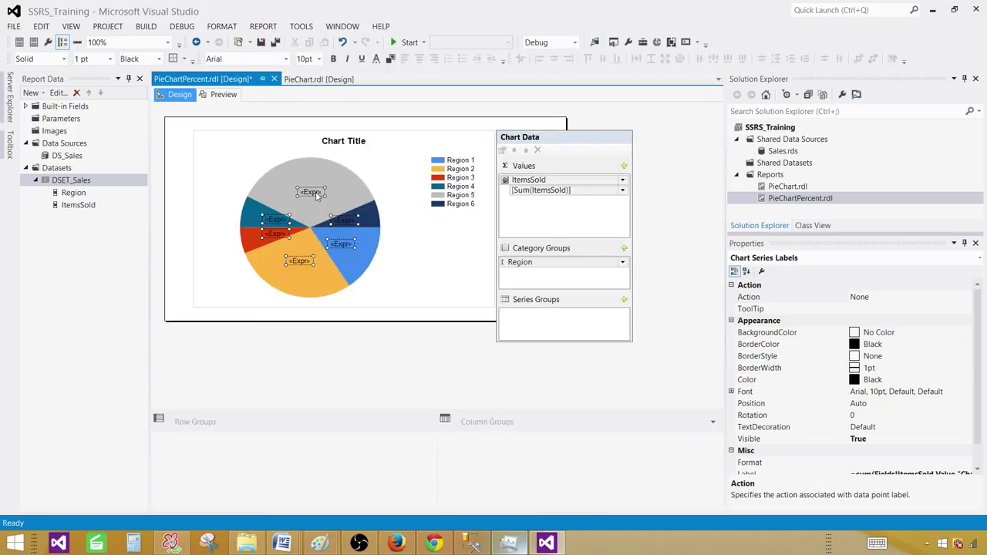
# Step: Preview the report, where the pie labels now show fractions 0.475, 0.275 and 0.25
pyautogui.click(222, 94)
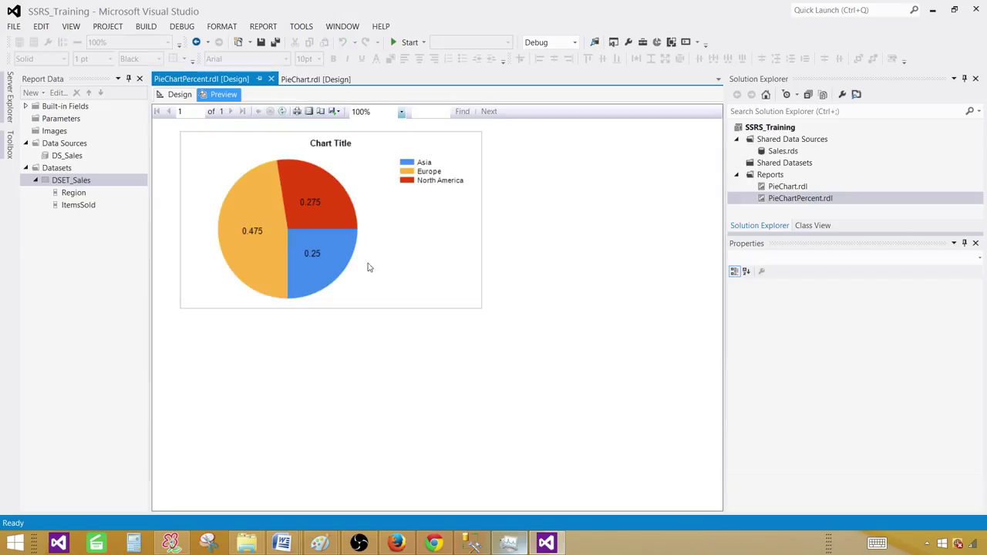
pyautogui.moveTo(259, 232)
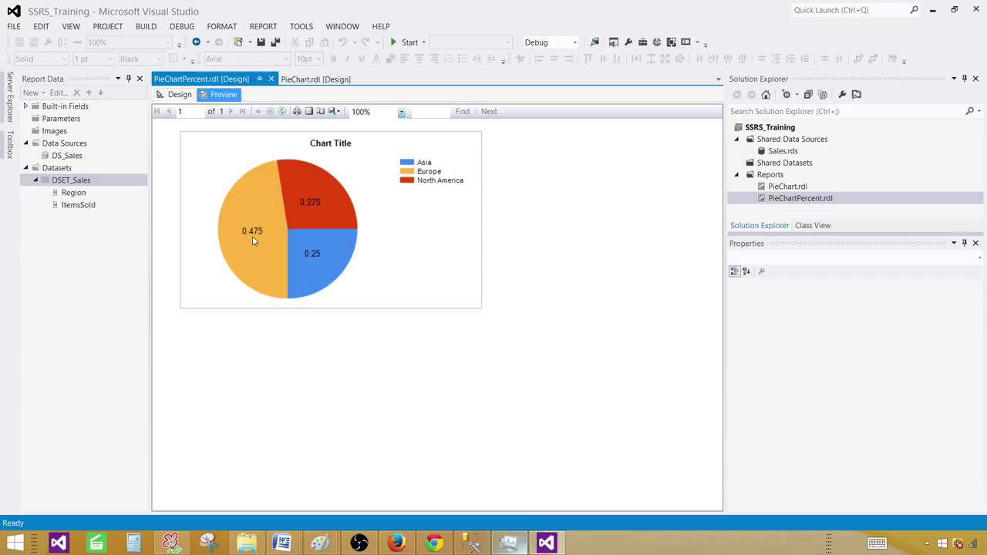
pyautogui.moveTo(261, 216)
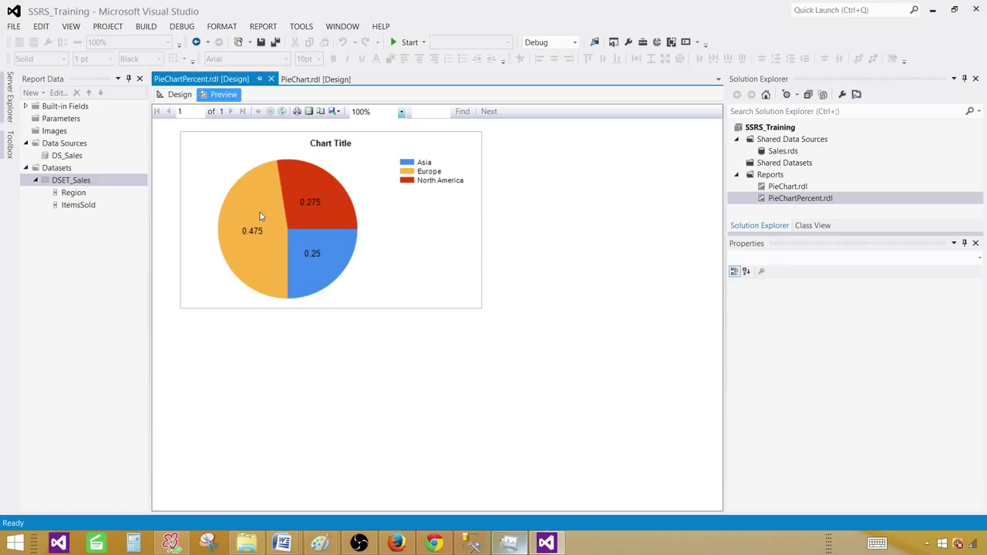
pyautogui.moveTo(283, 188)
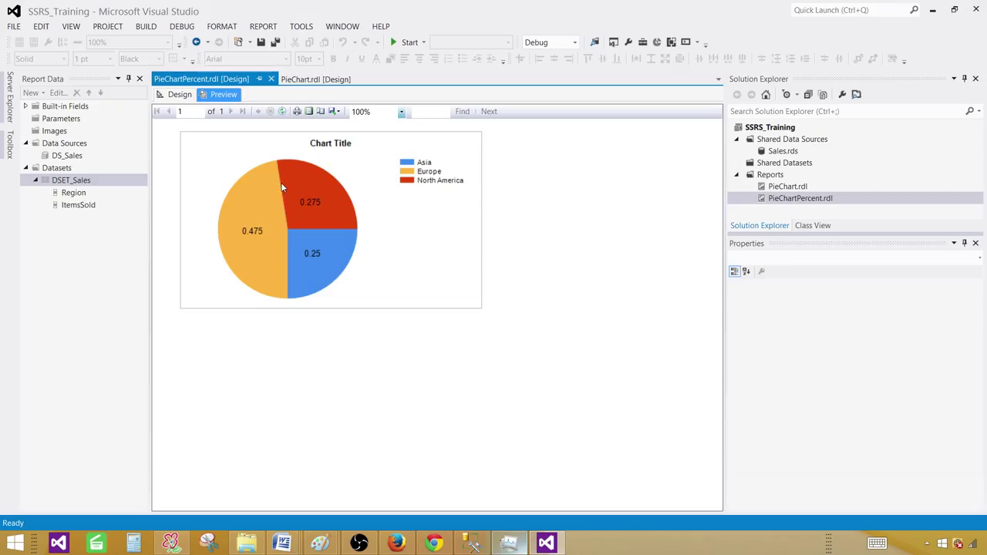
pyautogui.moveTo(179, 94)
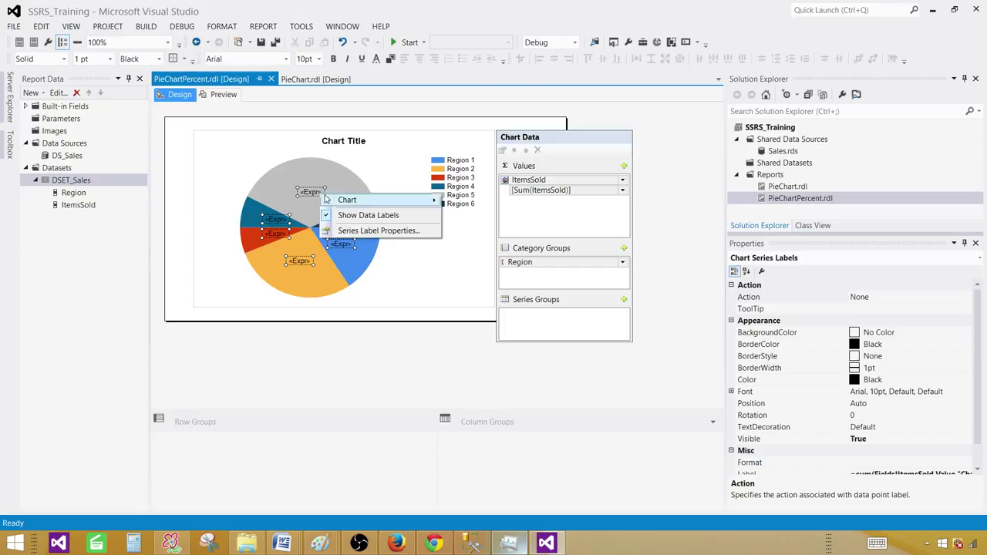
pyautogui.moveTo(378, 232)
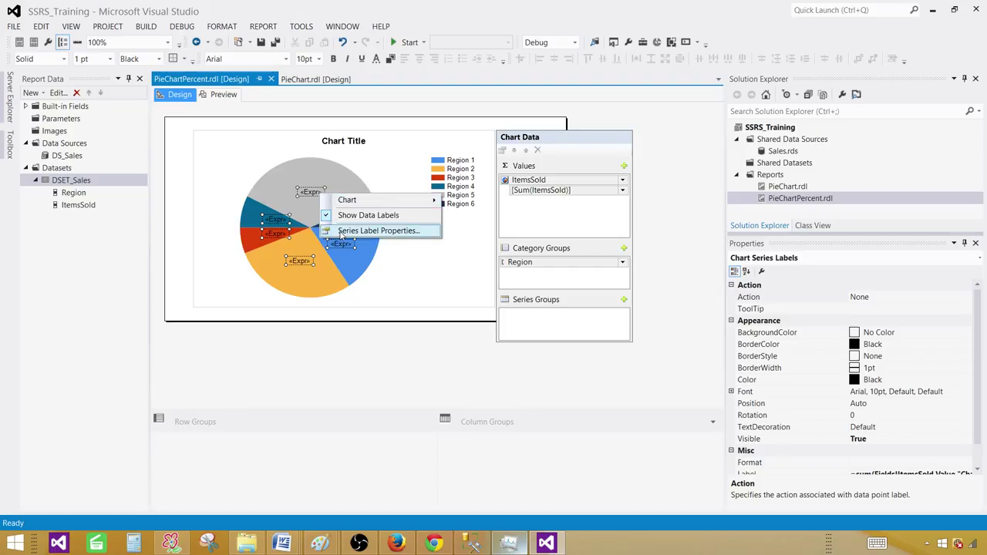
# Step: Set the series label number format to Percentage with 2 decimal places
pyautogui.click(378, 231)
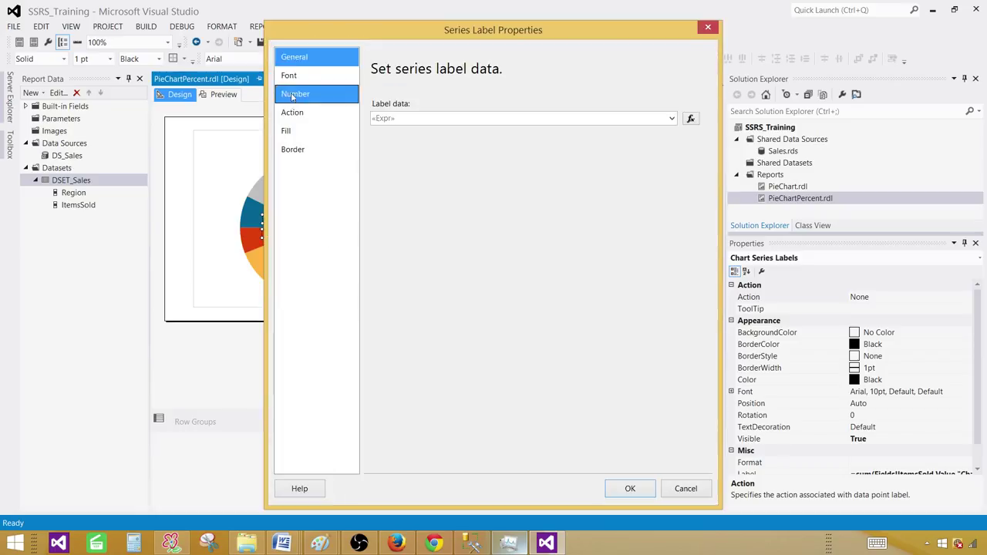
pyautogui.click(296, 94)
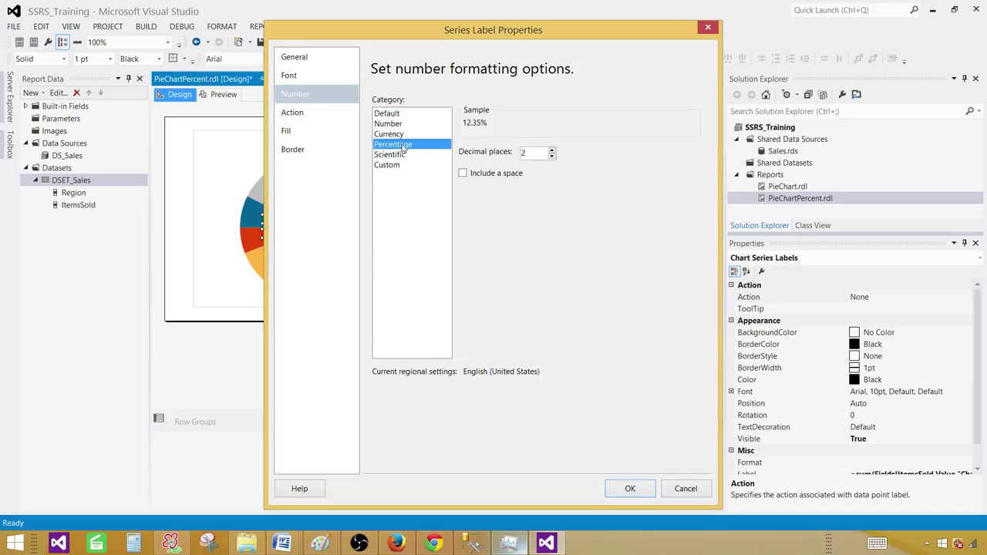
pyautogui.moveTo(472, 133)
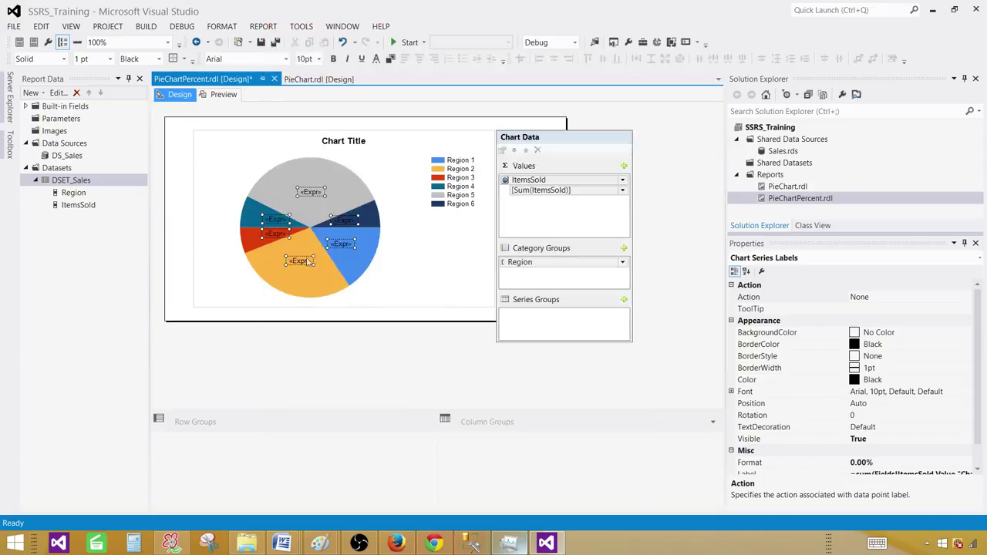
# Step: Preview the report to confirm the labels read 47.50%, 27.50% and 25.00%
pyautogui.click(222, 94)
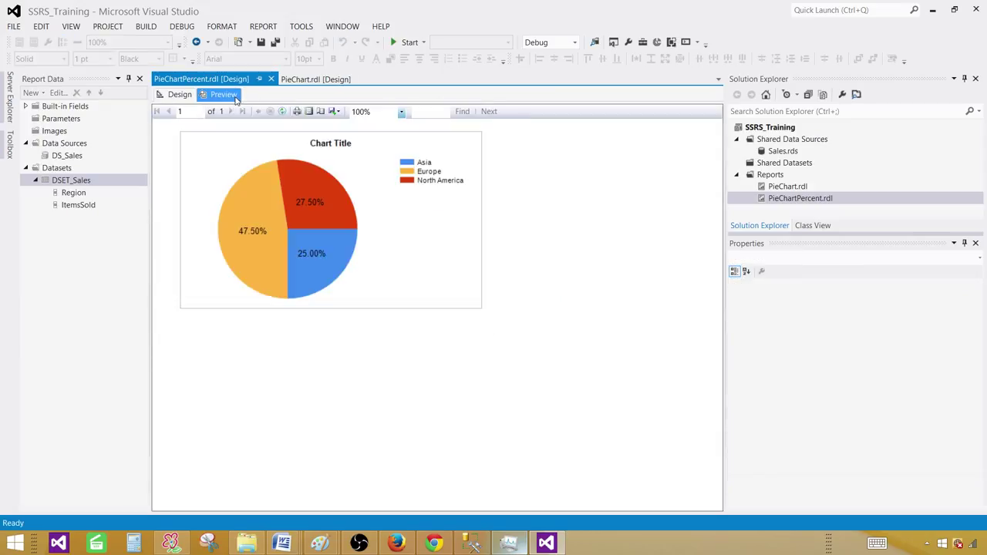
pyautogui.moveTo(252, 238)
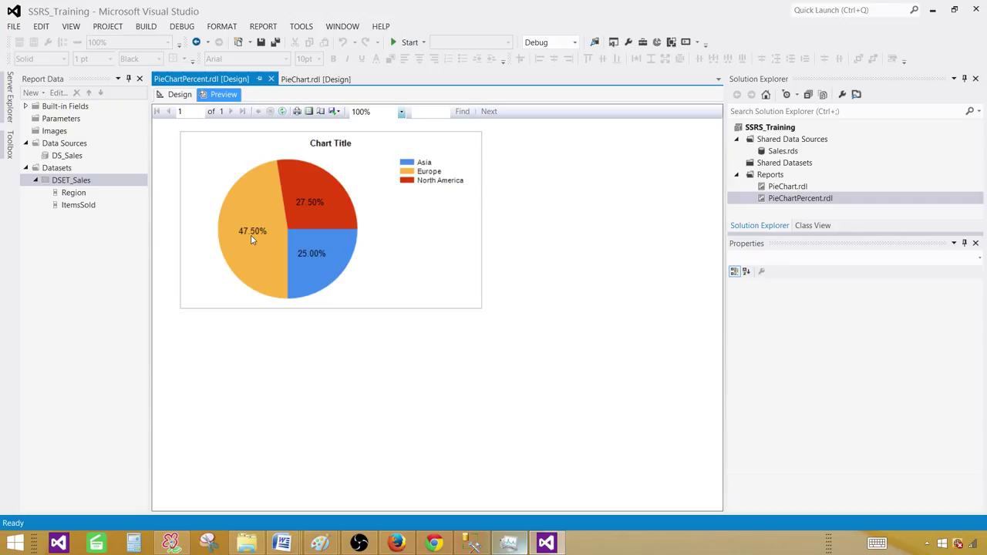
pyautogui.moveTo(256, 230)
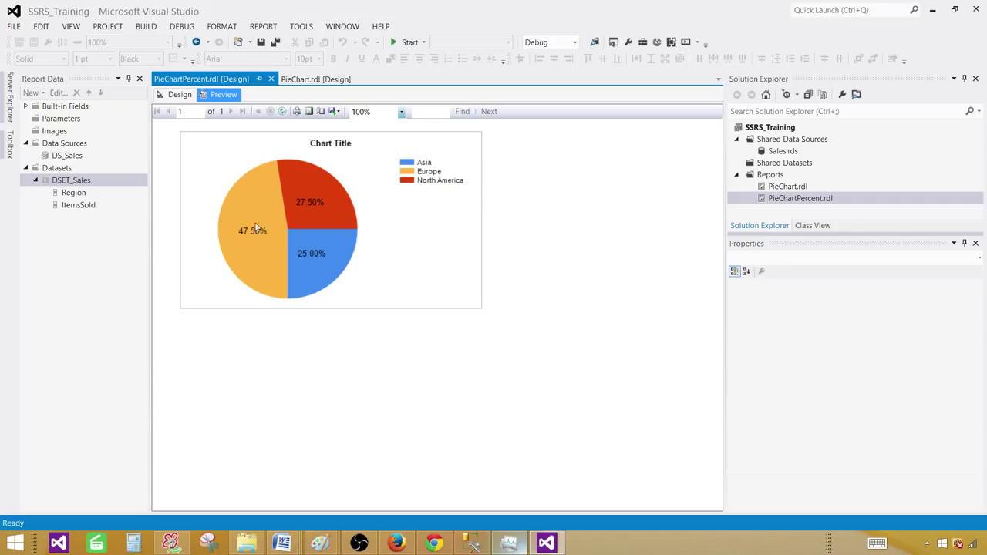
pyautogui.moveTo(413, 174)
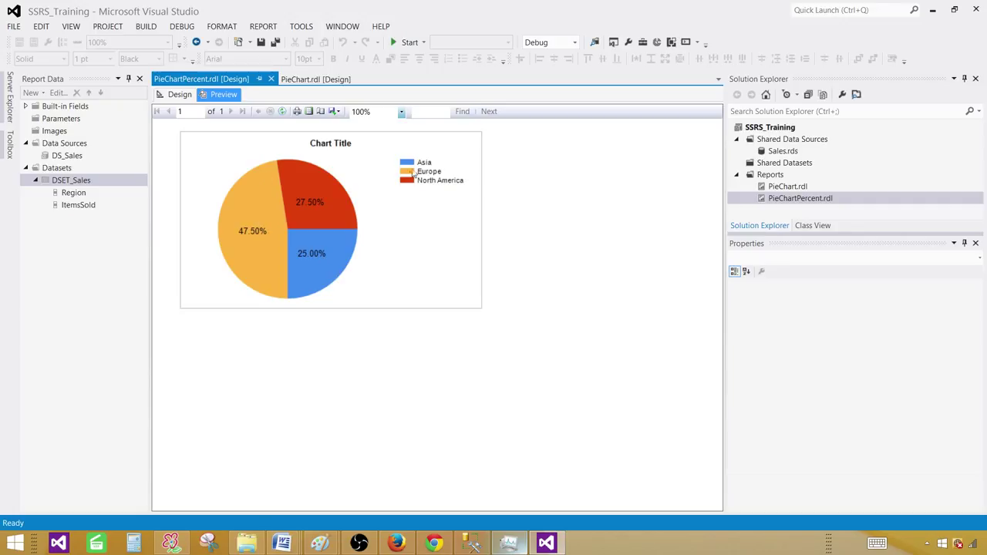
pyautogui.moveTo(311, 213)
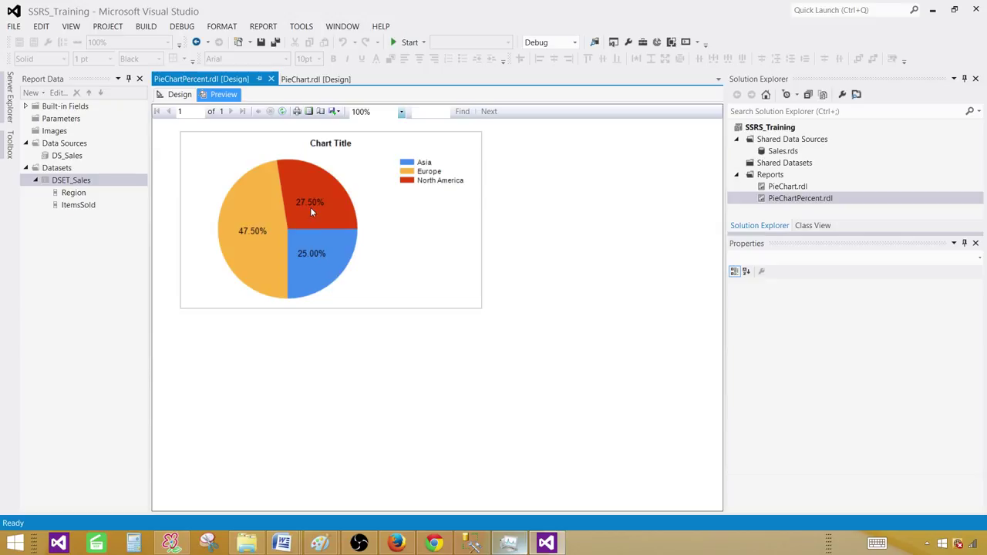
pyautogui.moveTo(414, 193)
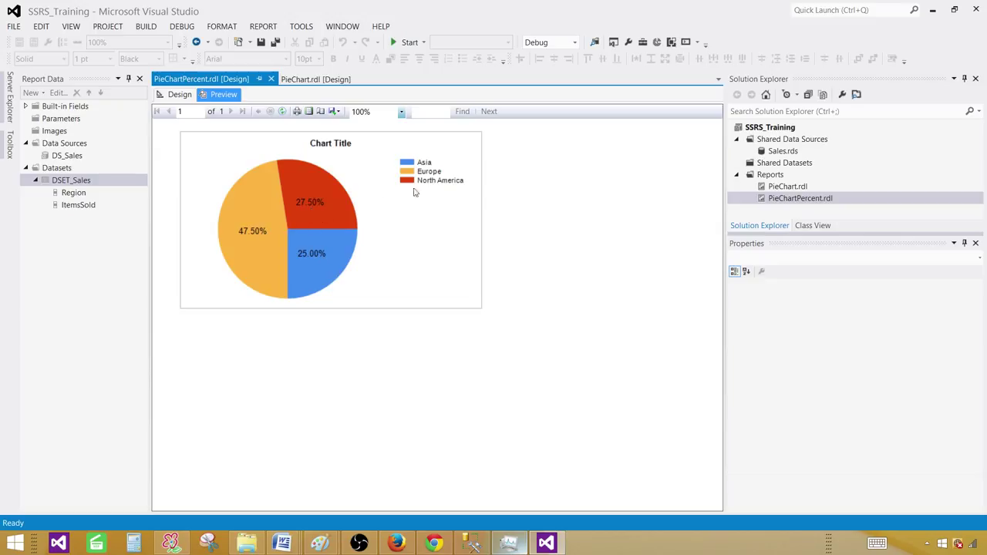
pyautogui.moveTo(324, 262)
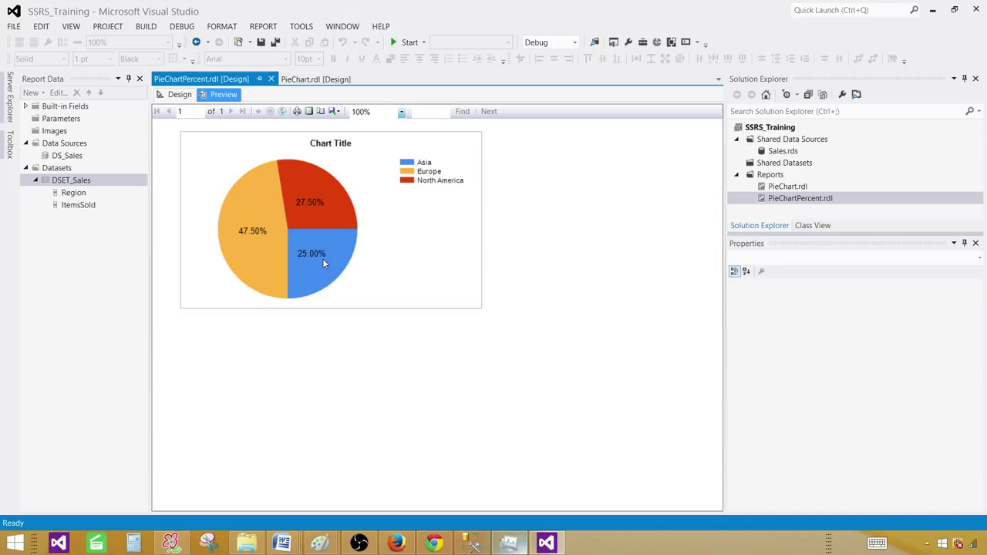
pyautogui.moveTo(318, 243)
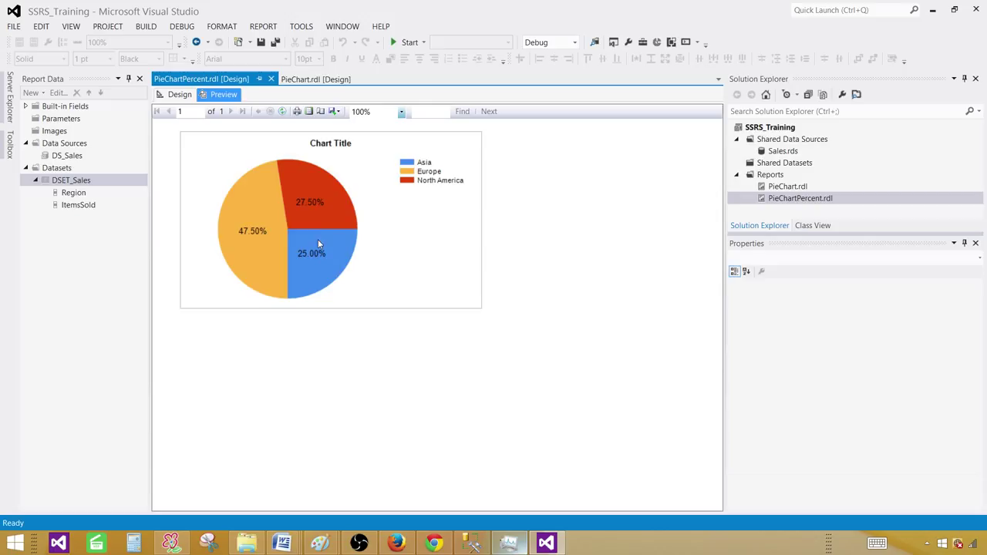
pyautogui.moveTo(283, 225)
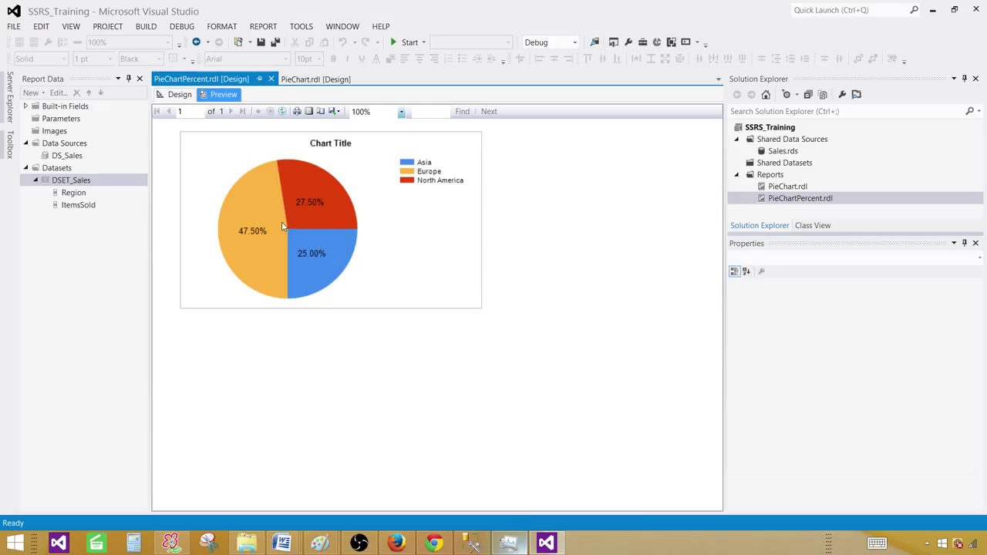
pyautogui.moveTo(268, 225)
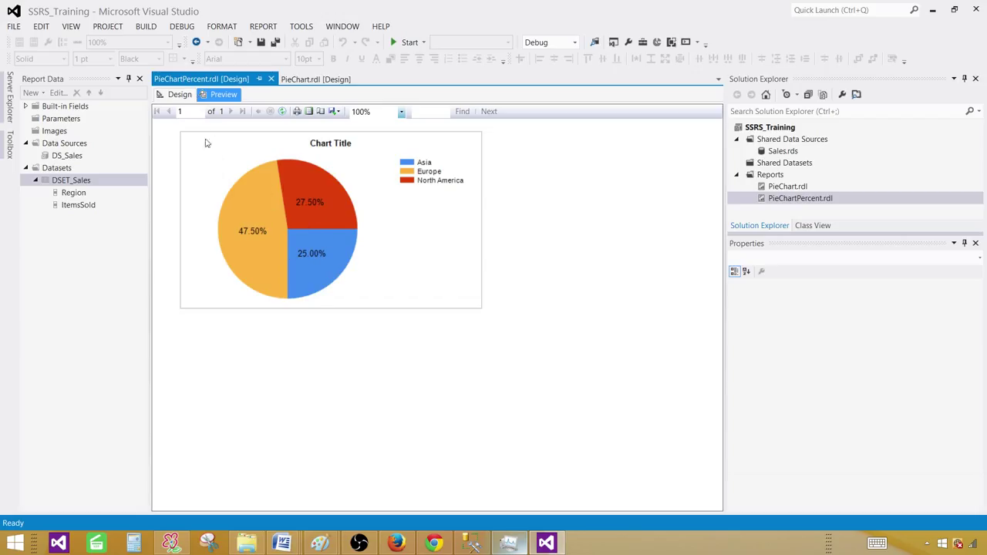
# Step: Back in Design, try the exploded pie chart type and revert to a plain pie
pyautogui.click(179, 94)
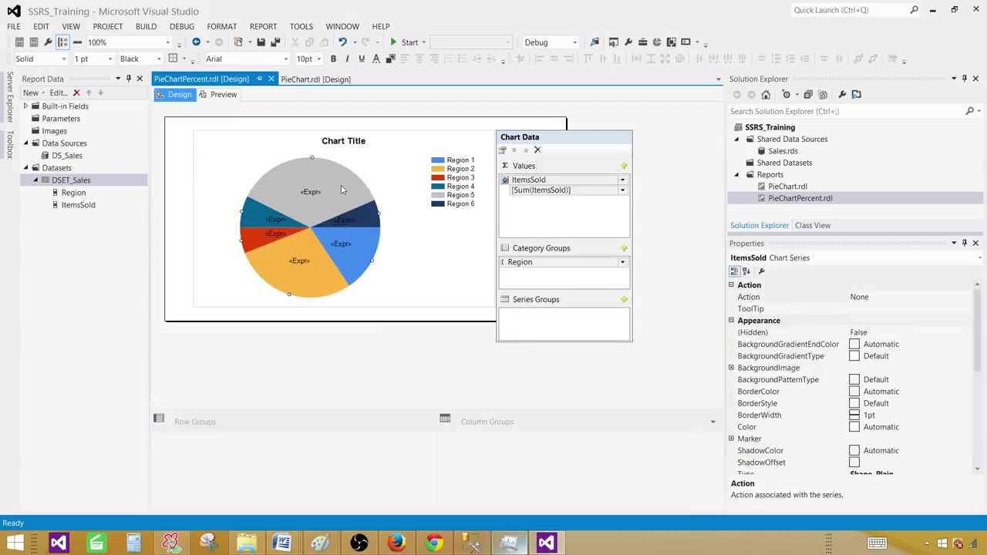
pyautogui.click(343, 191)
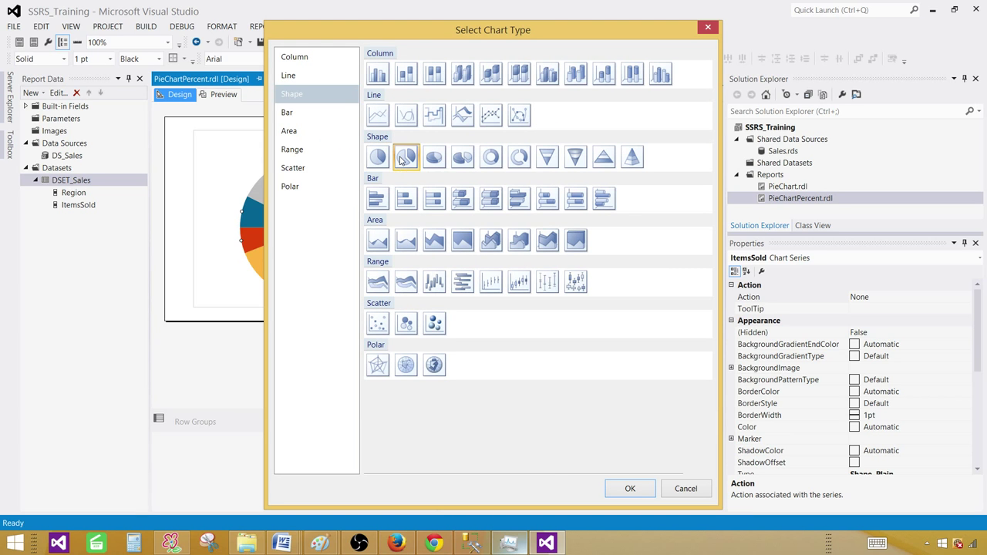
pyautogui.click(629, 488)
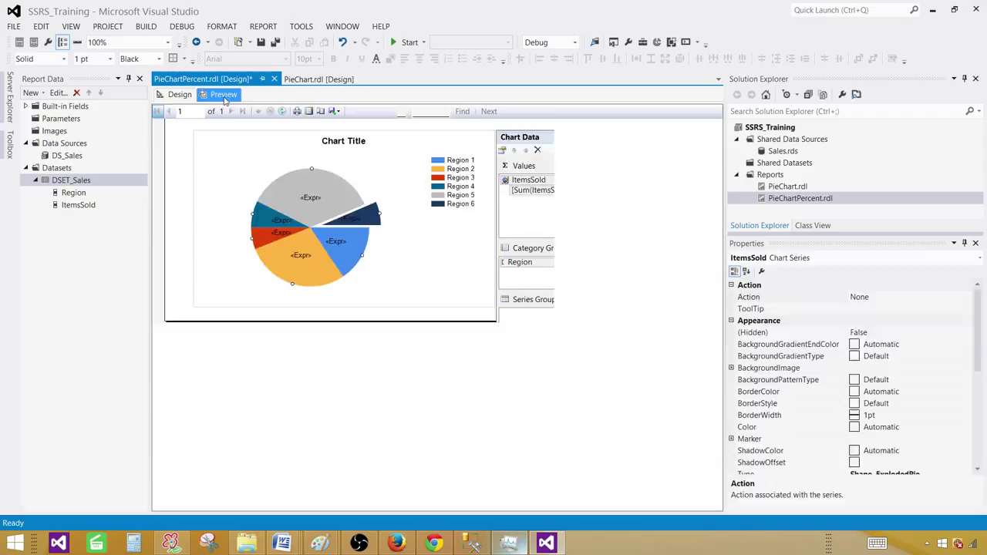
pyautogui.click(223, 94)
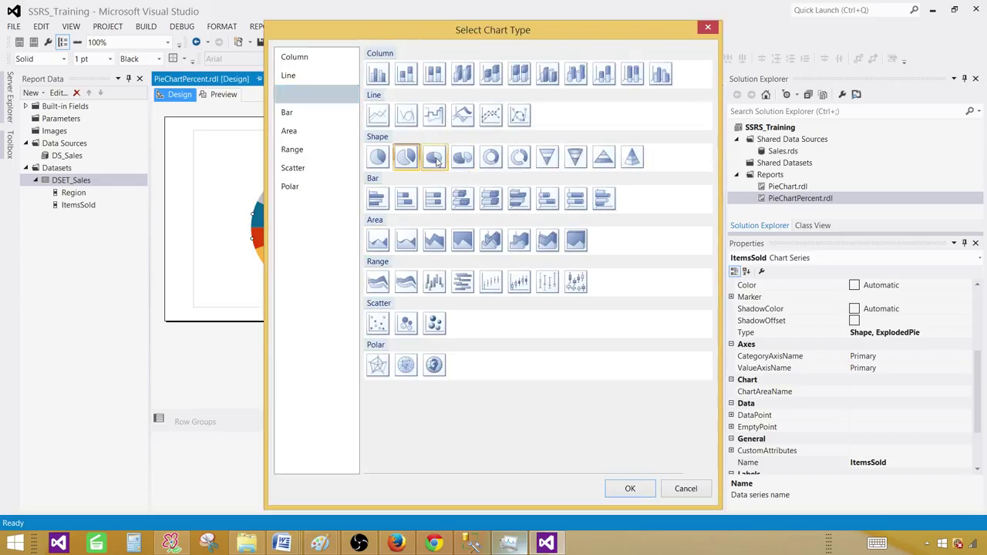
pyautogui.click(630, 487)
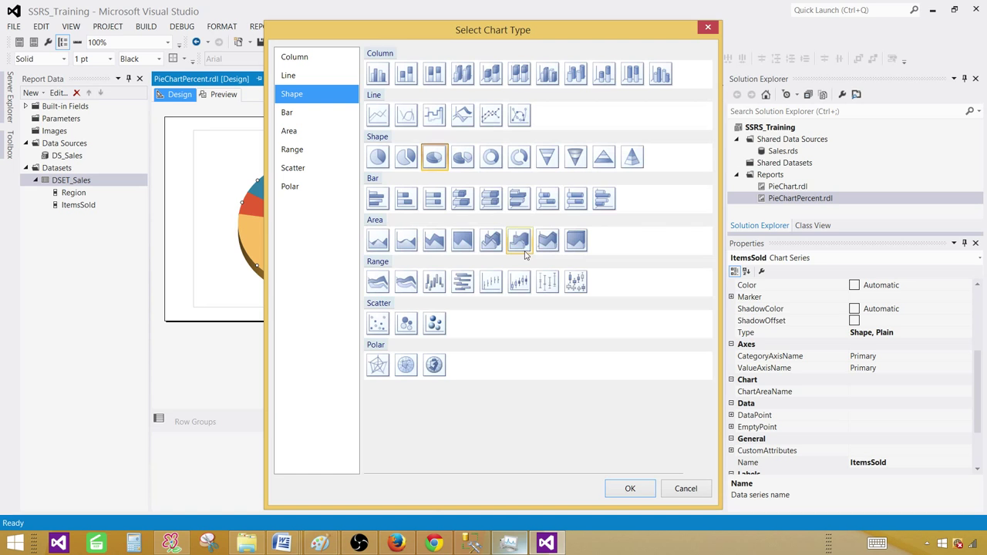
# Step: Change the chart type to Doughnut
pyautogui.click(490, 157)
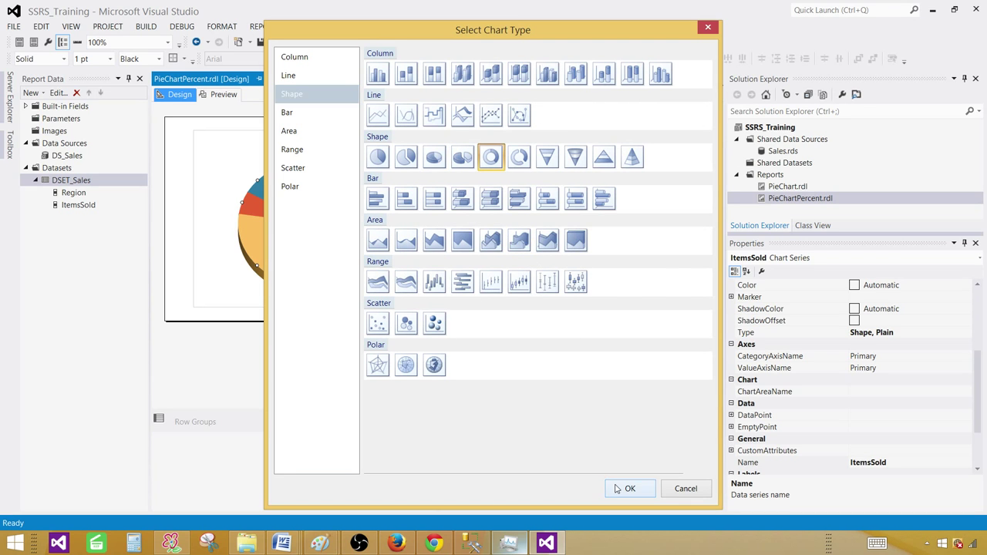
pyautogui.click(629, 488)
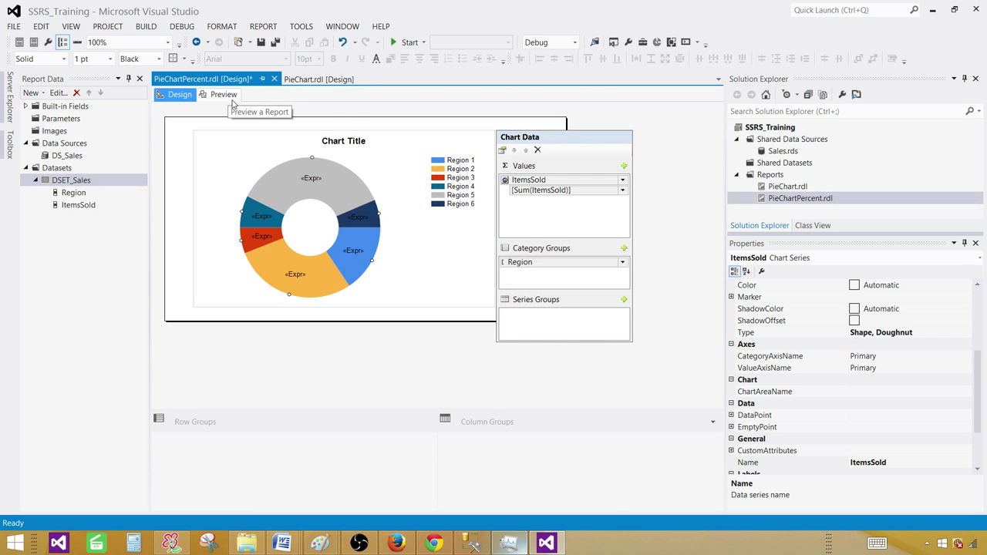
# Step: Preview the doughnut chart with its 47.50%, 27.50% and 25.00% labels
pyautogui.click(222, 94)
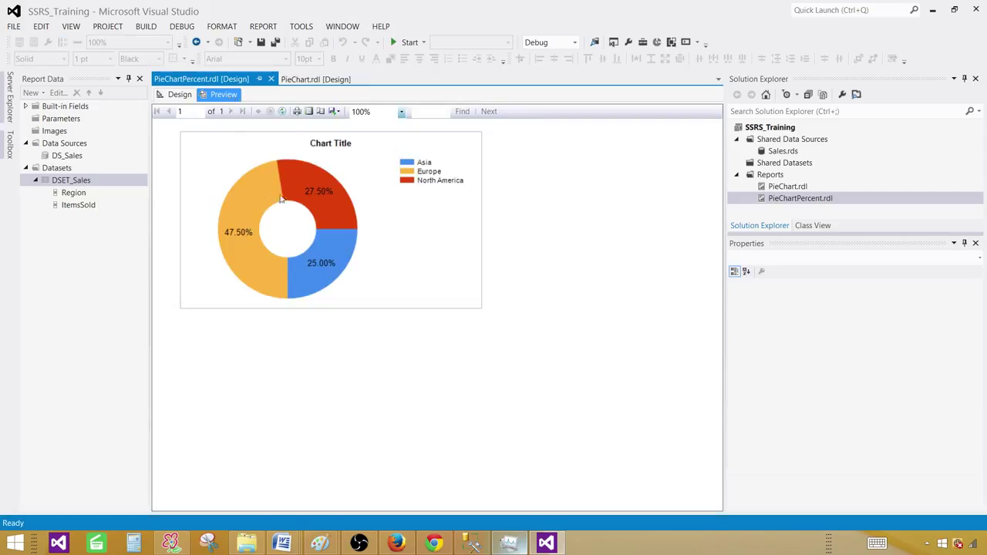
pyautogui.moveTo(259, 222)
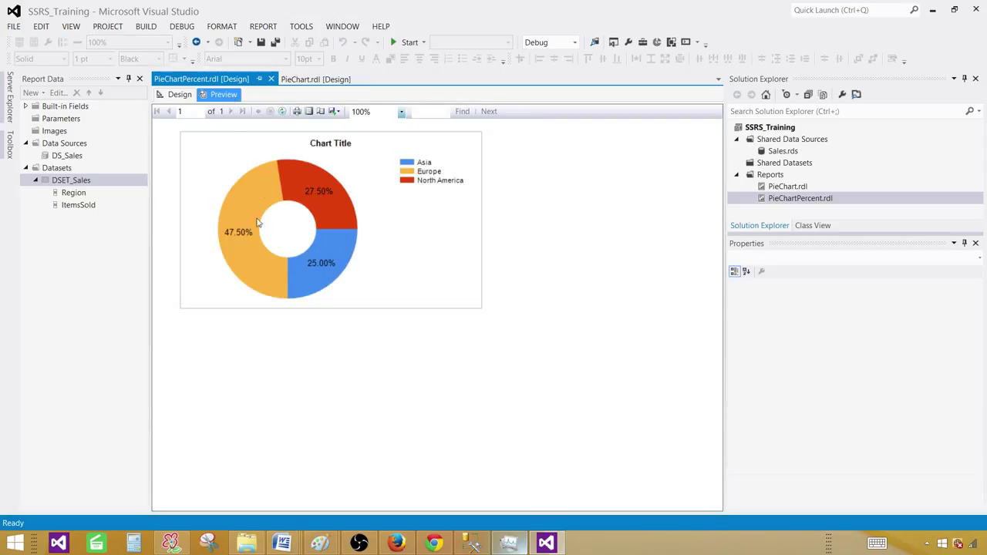
pyautogui.moveTo(248, 206)
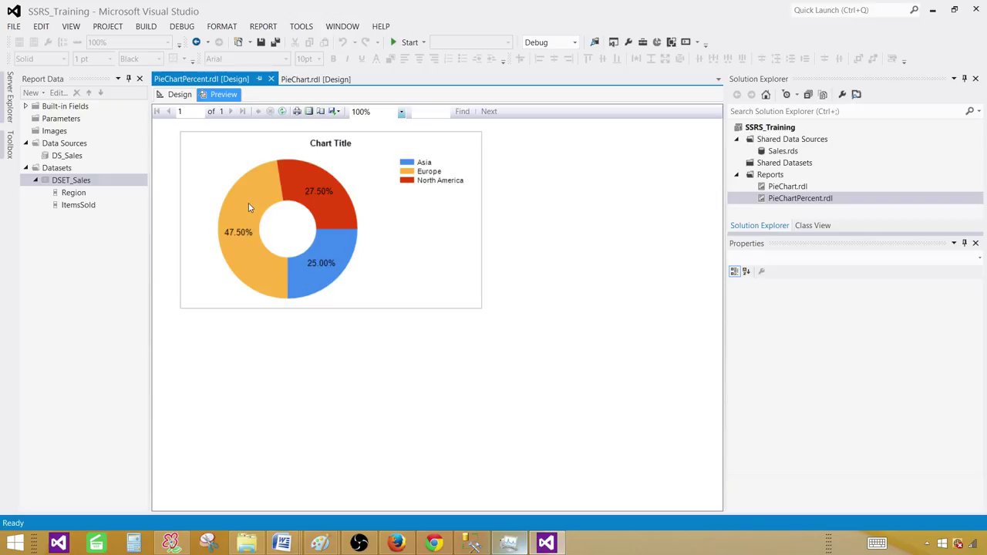
pyautogui.moveTo(299, 213)
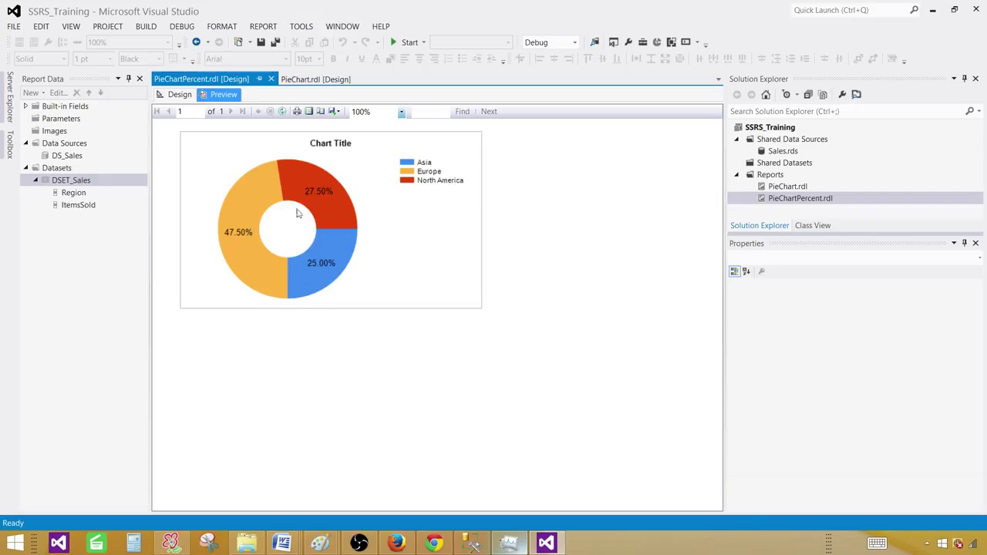
pyautogui.moveTo(280, 216)
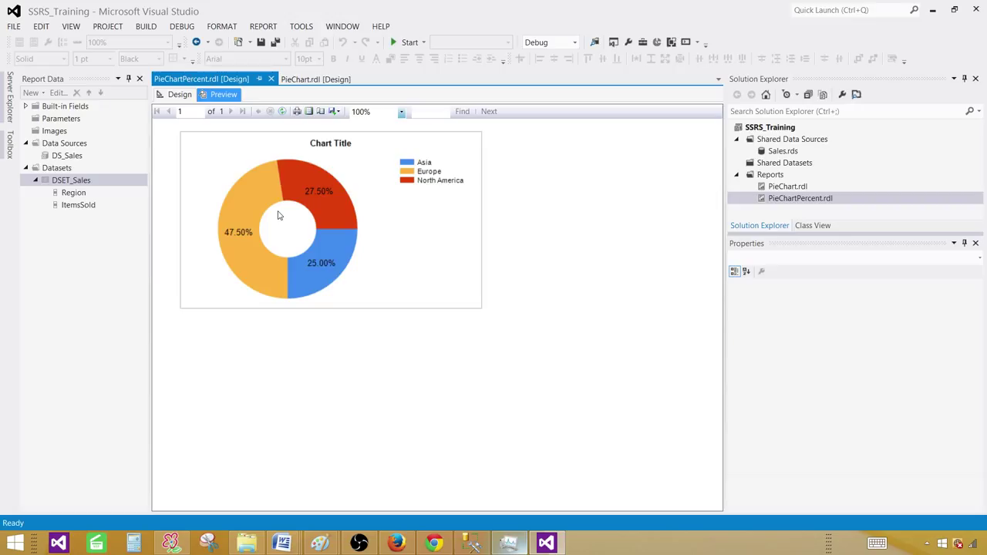
pyautogui.moveTo(335, 207)
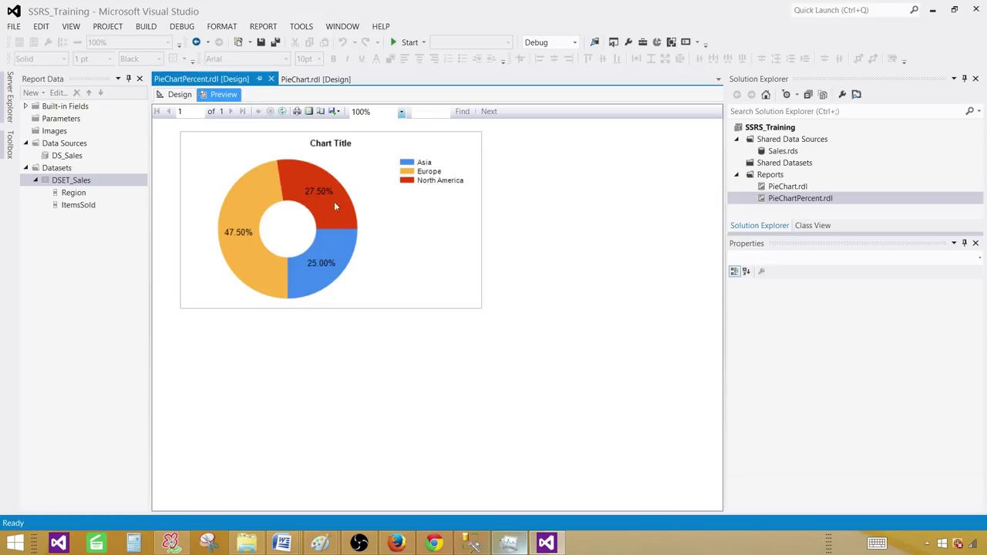
pyautogui.moveTo(259, 271)
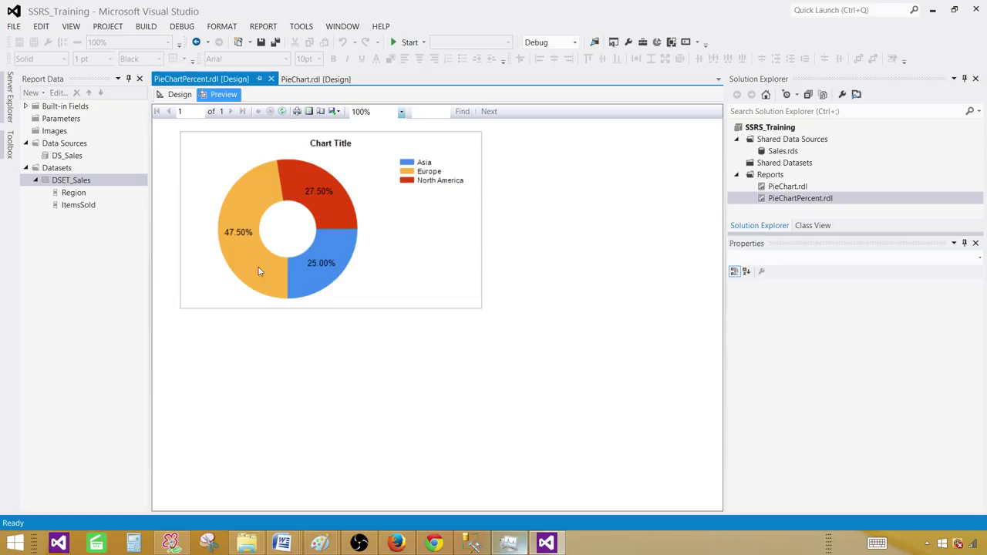
pyautogui.moveTo(698, 443)
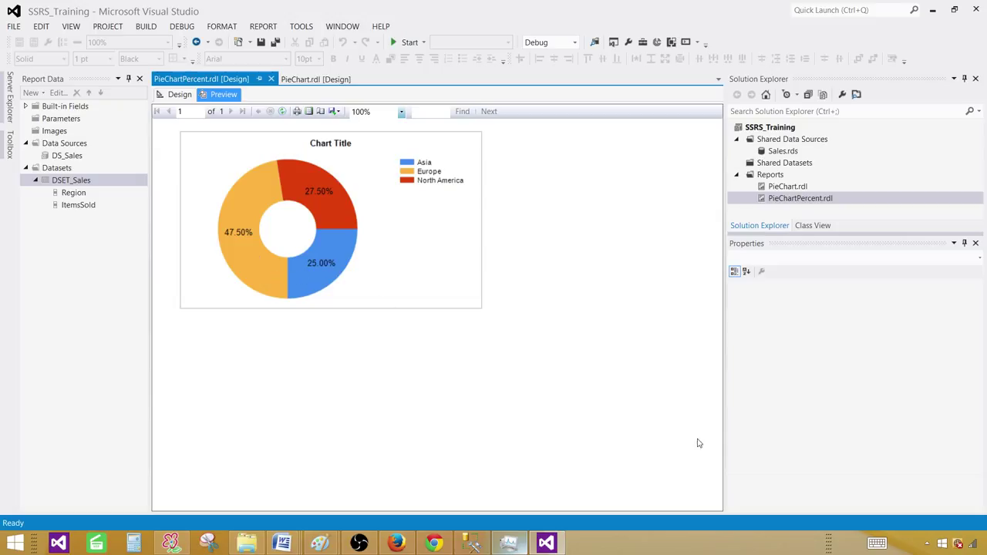